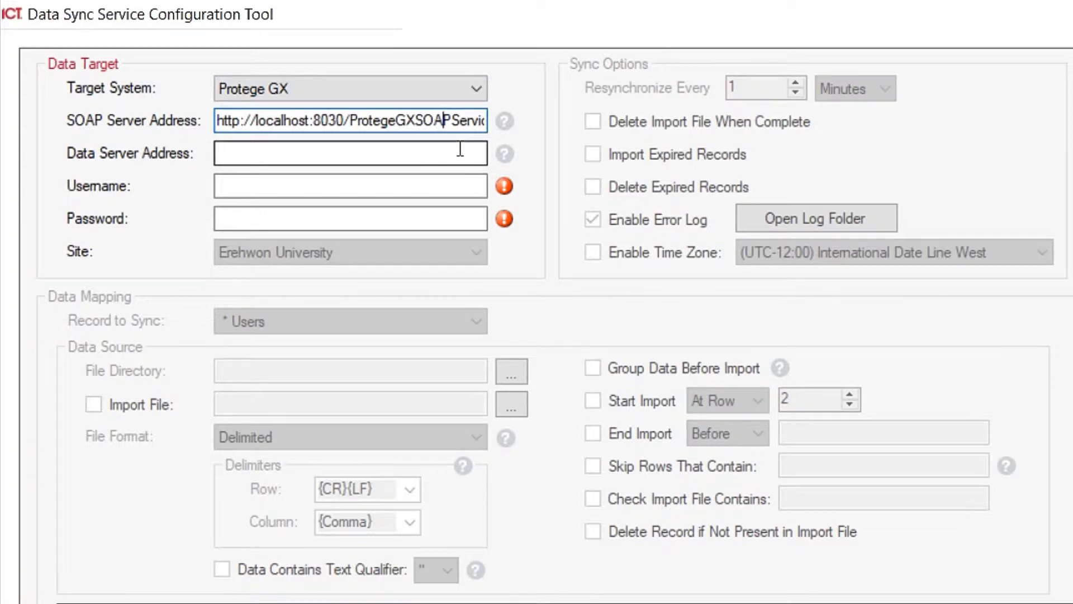
mouse_move(157, 170)
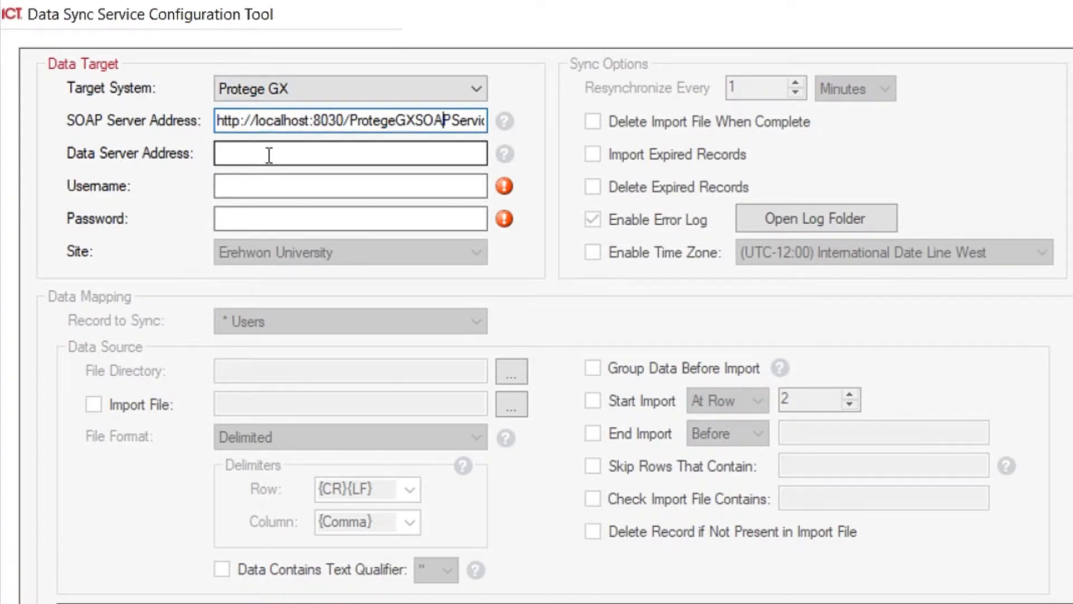
Step: Enter Datasync as the Protege GX username
left_click(351, 186)
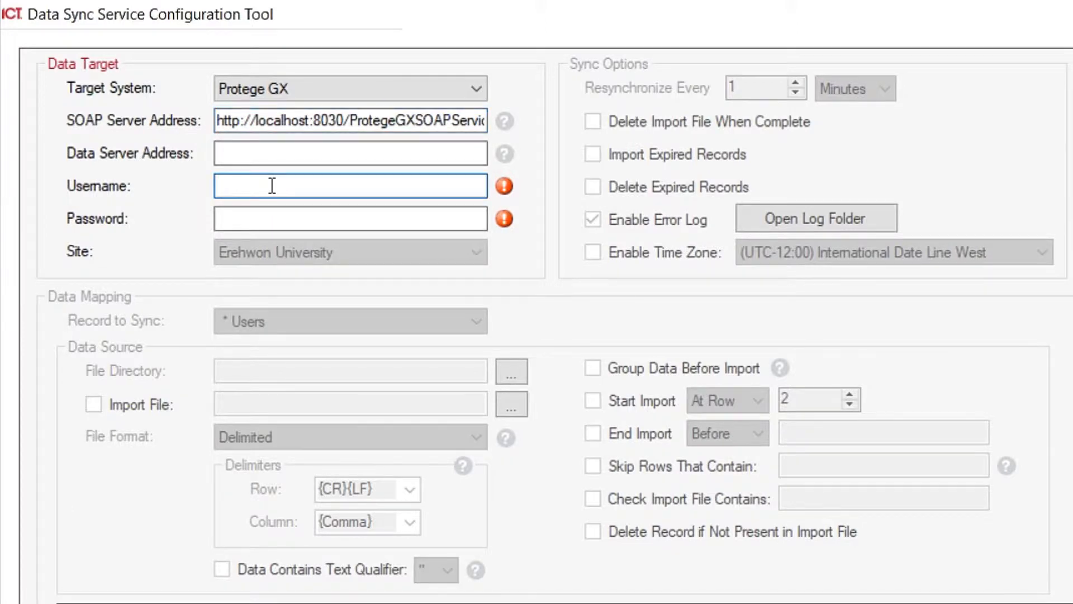
type("Data")
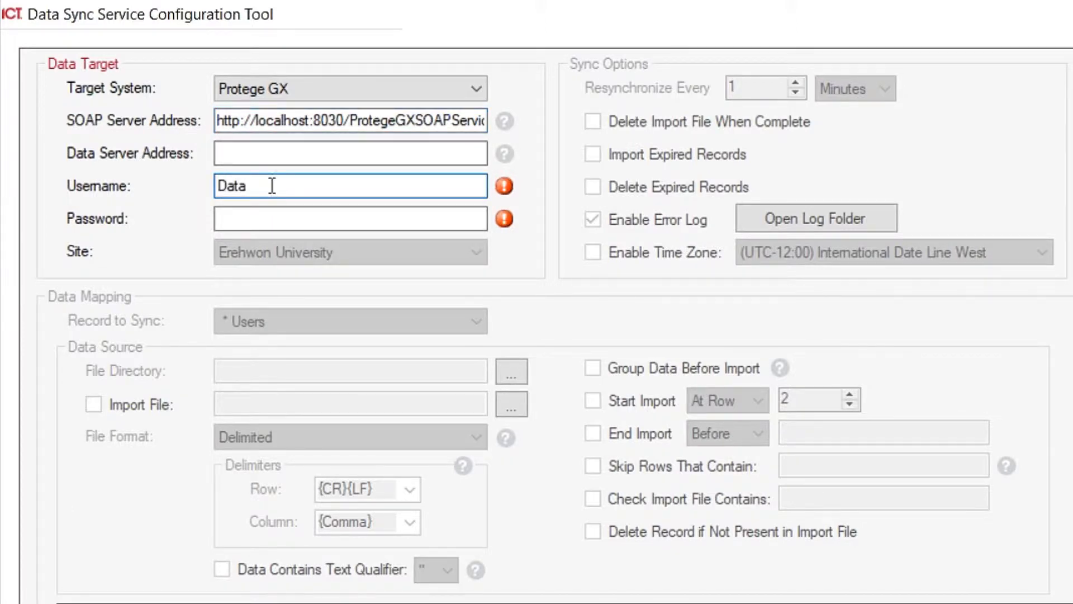
type("sync")
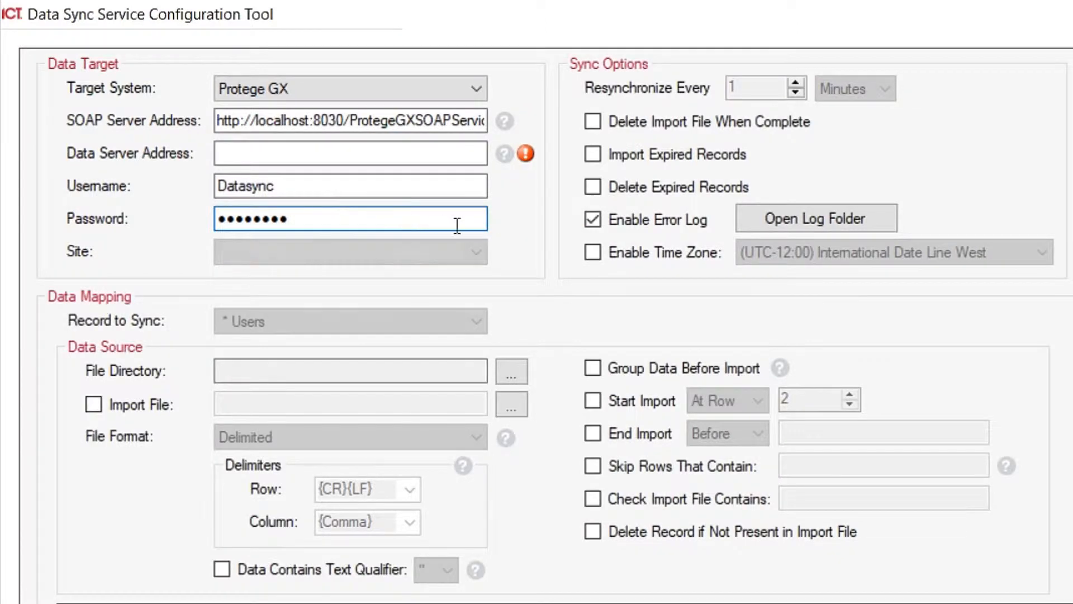
Step: Choose Erehwon University as the site
left_click(349, 251)
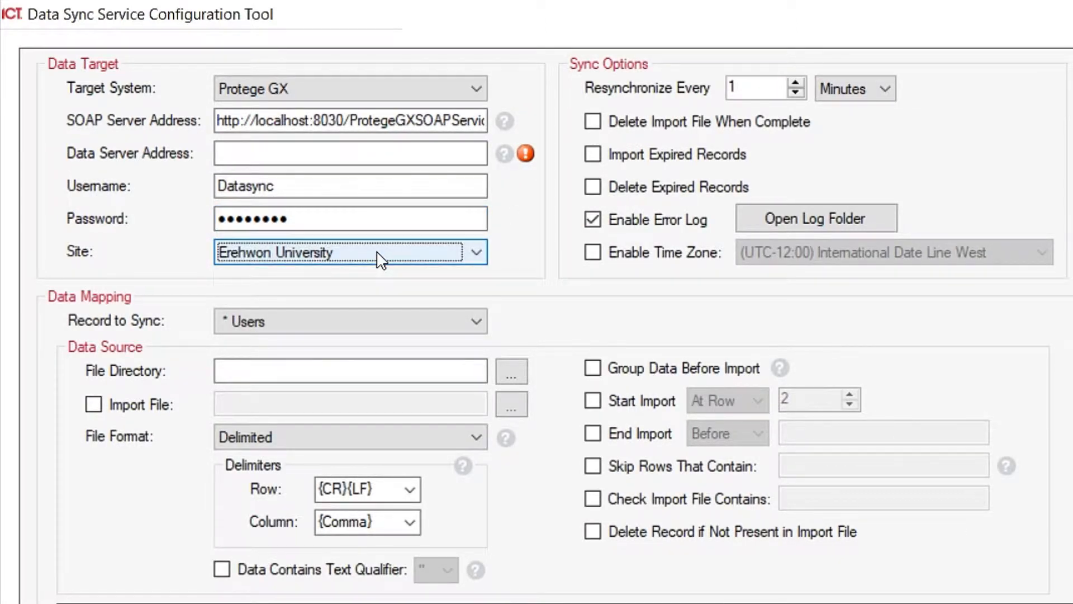
mouse_move(393, 246)
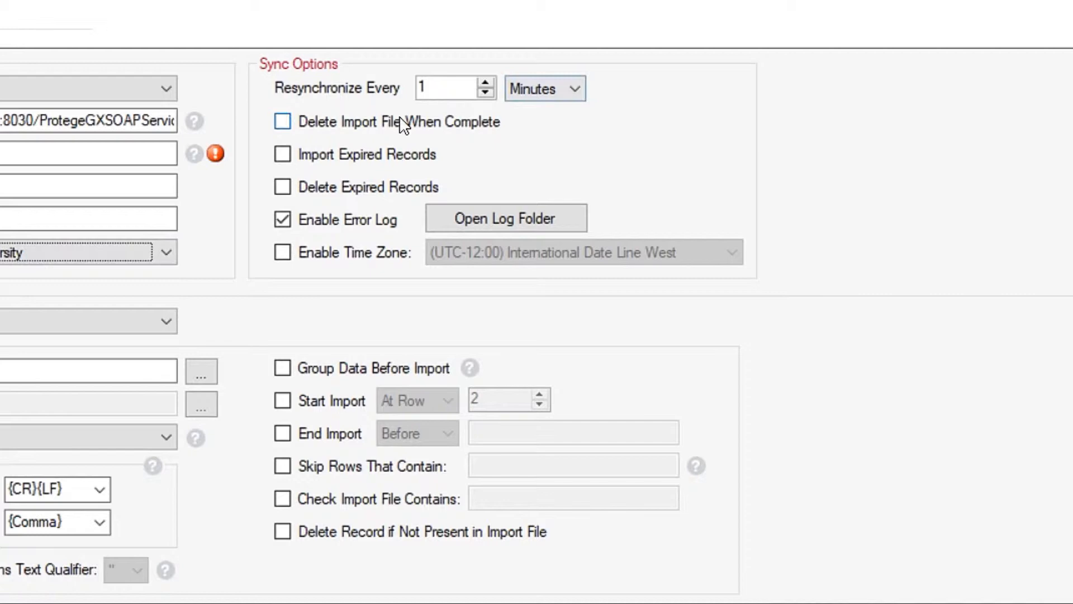
mouse_move(364, 139)
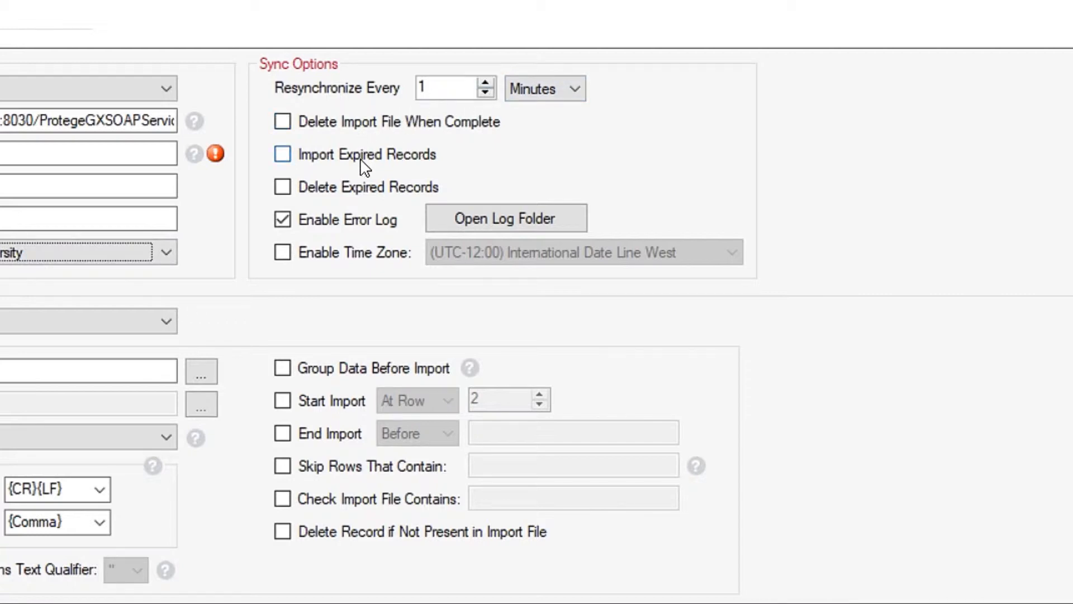
mouse_move(366, 165)
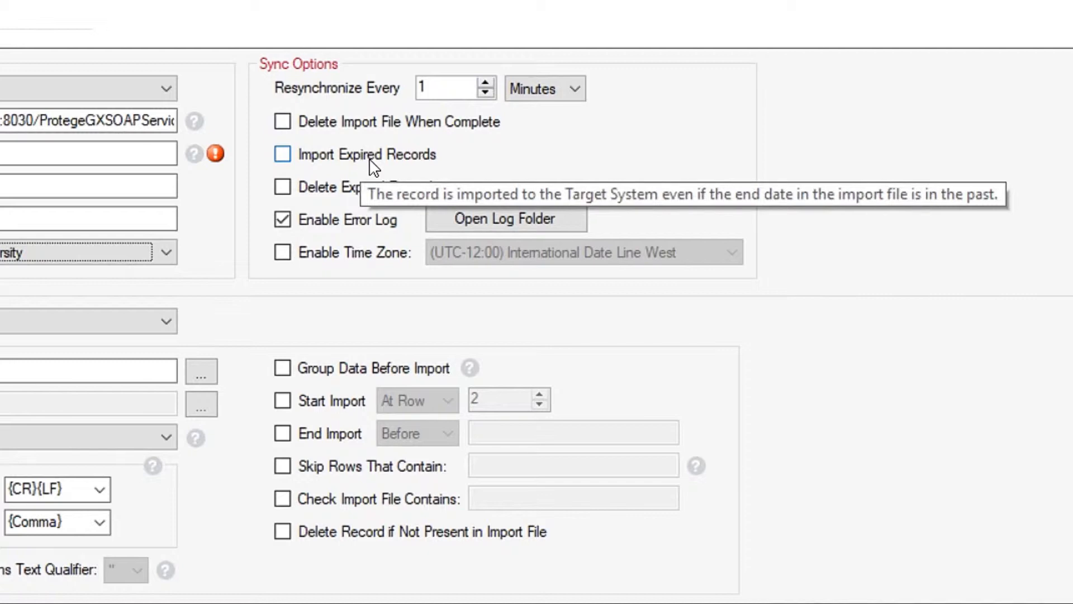
mouse_move(326, 207)
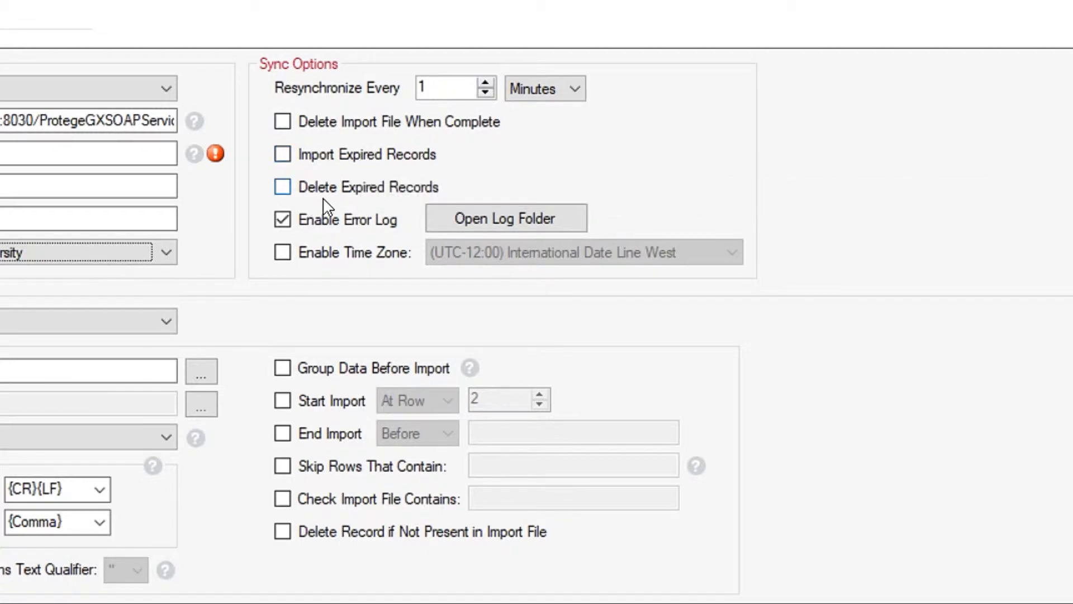
mouse_move(629, 180)
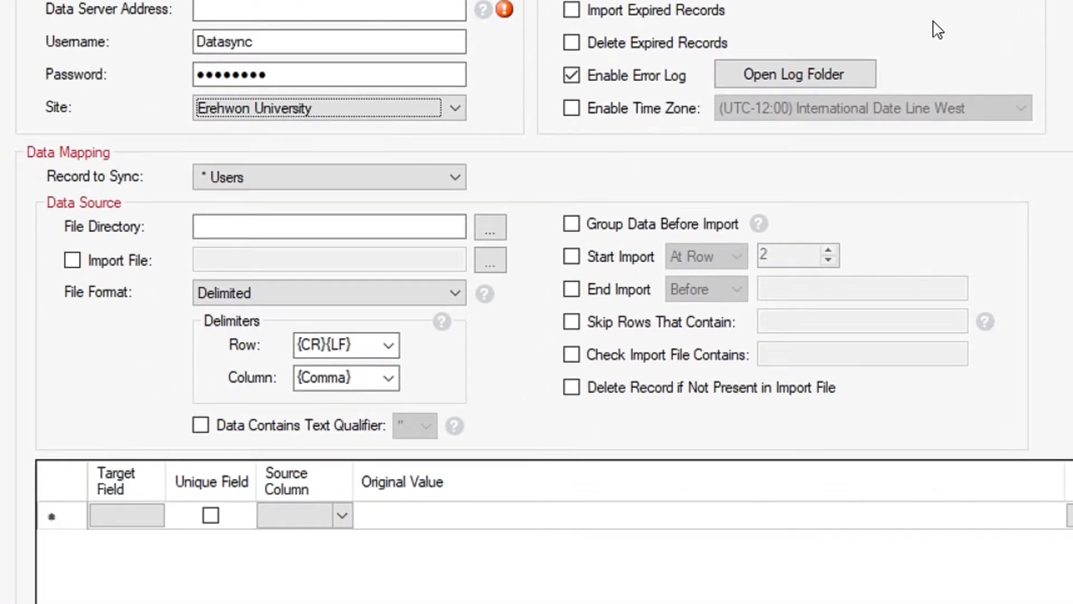
left_click(355, 226)
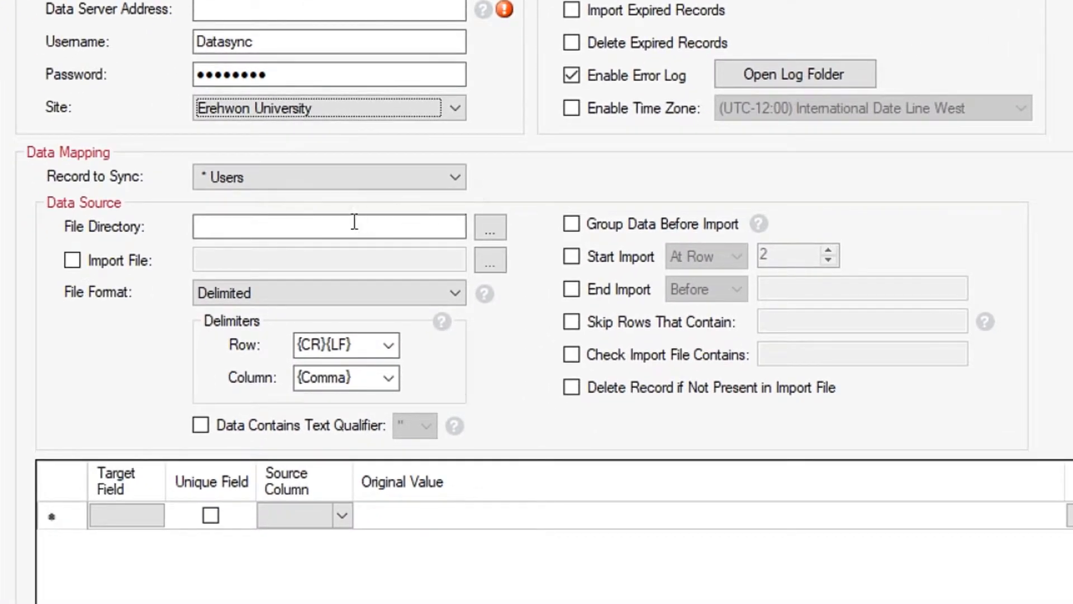
mouse_move(355, 213)
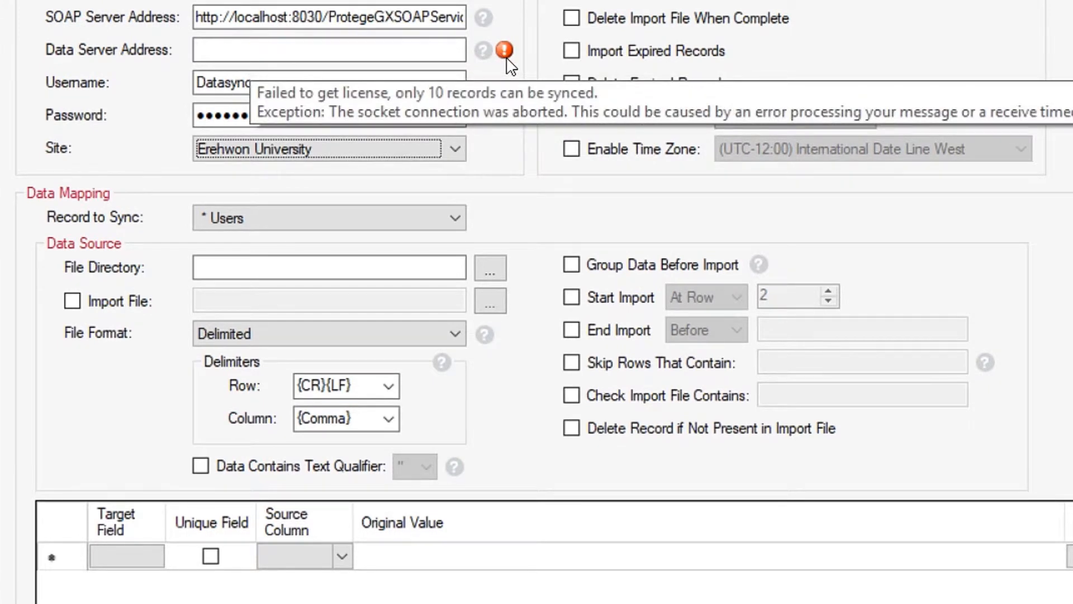
left_click(571, 115)
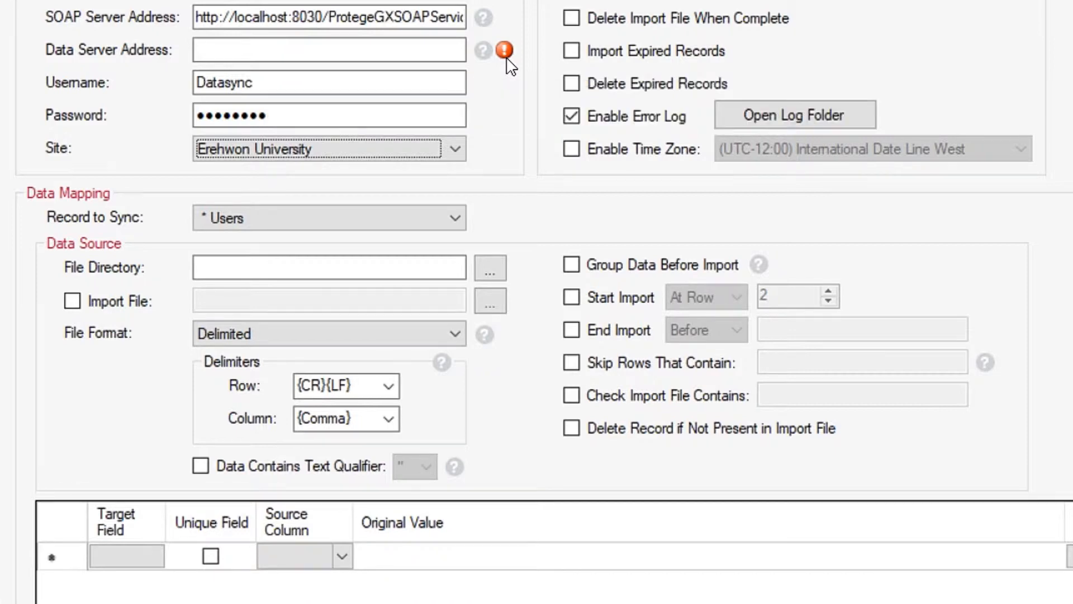
mouse_move(501, 224)
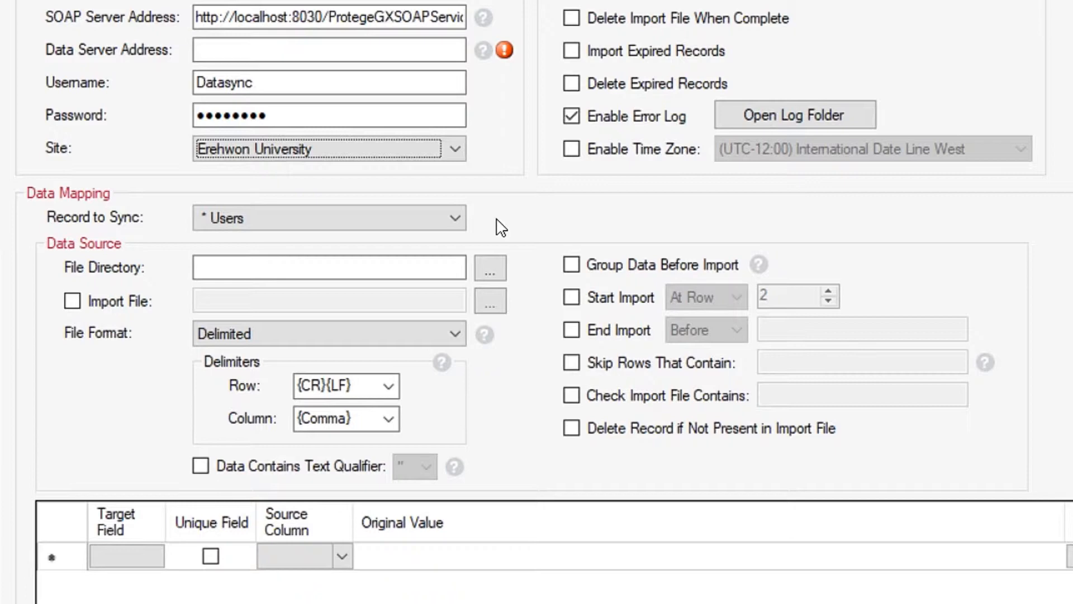
mouse_move(162, 289)
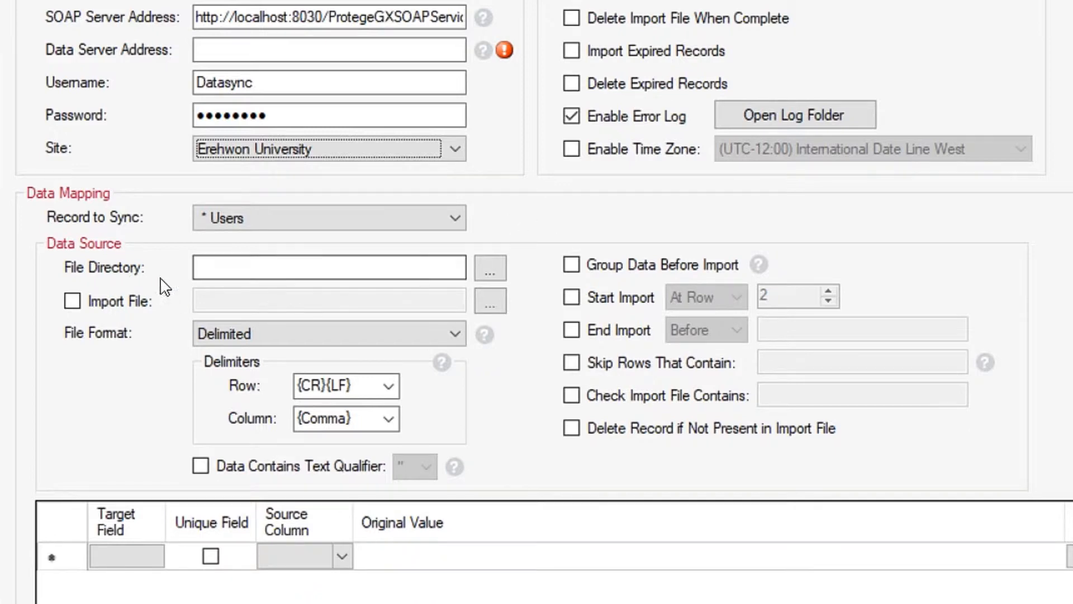
Step: Set the file directory to C:\GXDataSyncDemo
left_click(489, 268)
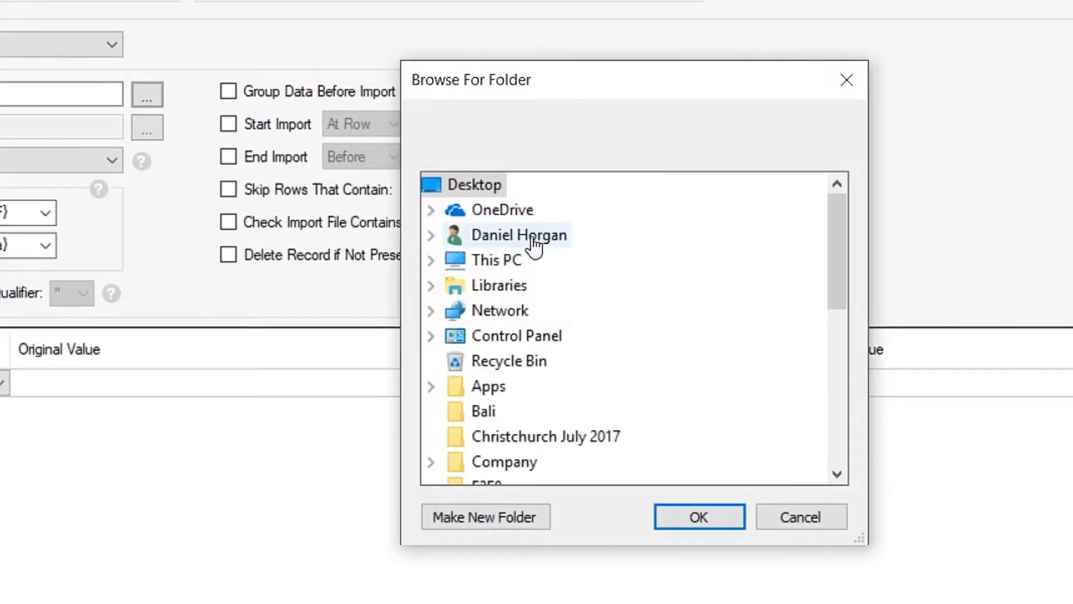
left_click(431, 259)
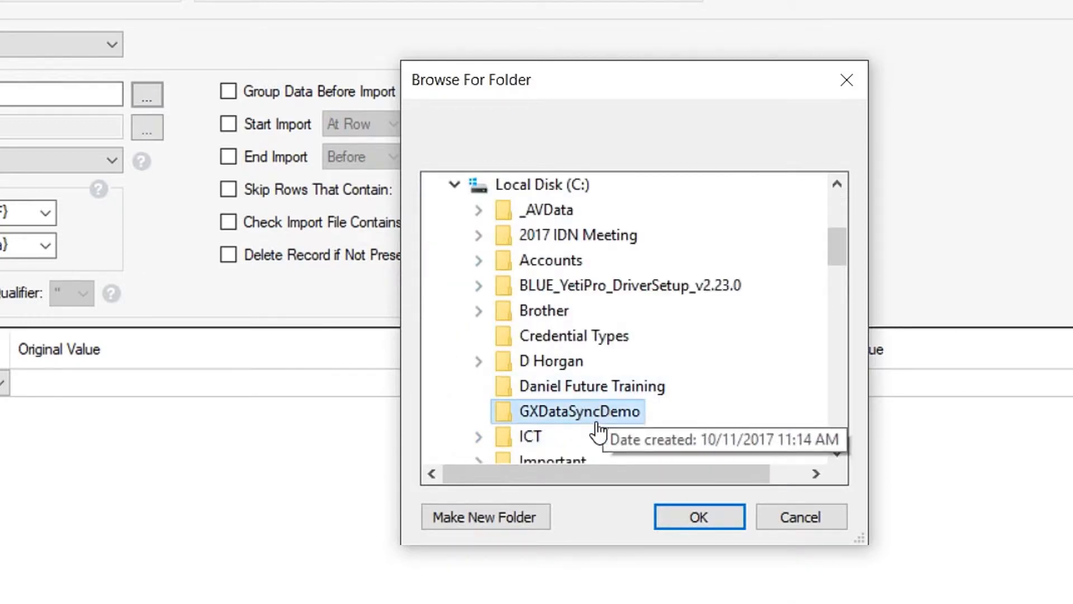
left_click(699, 517)
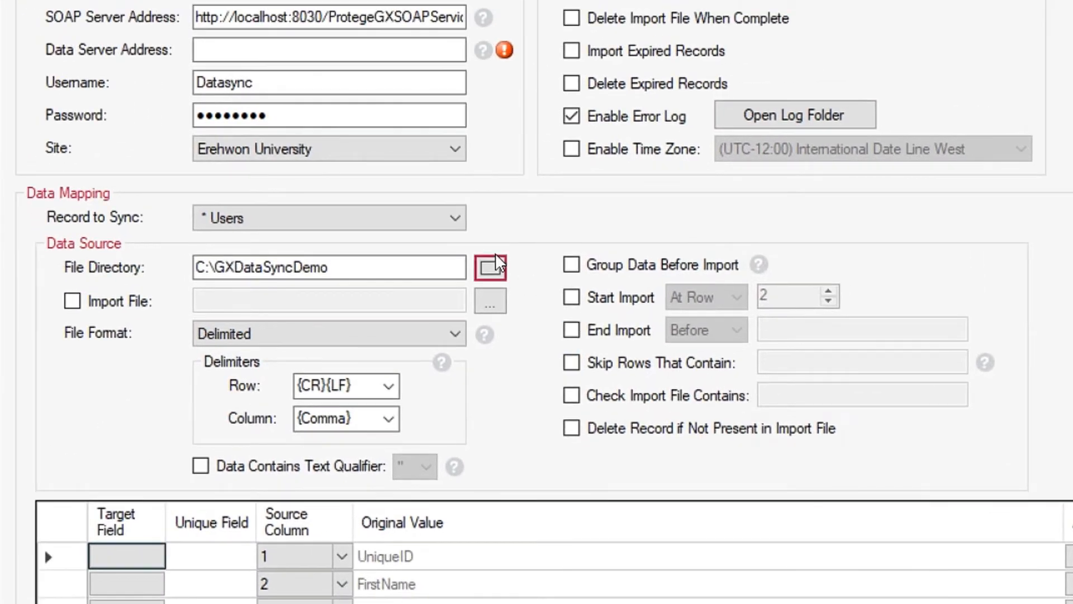
Step: Enable Import File and load Level1UserNames.csv as the import file
left_click(72, 301)
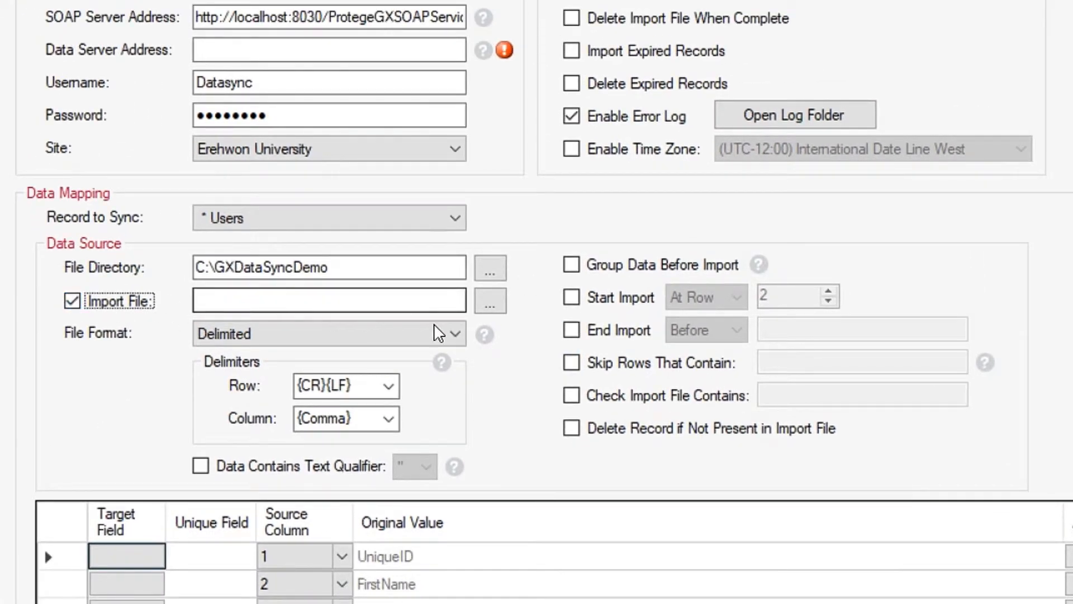
left_click(490, 300)
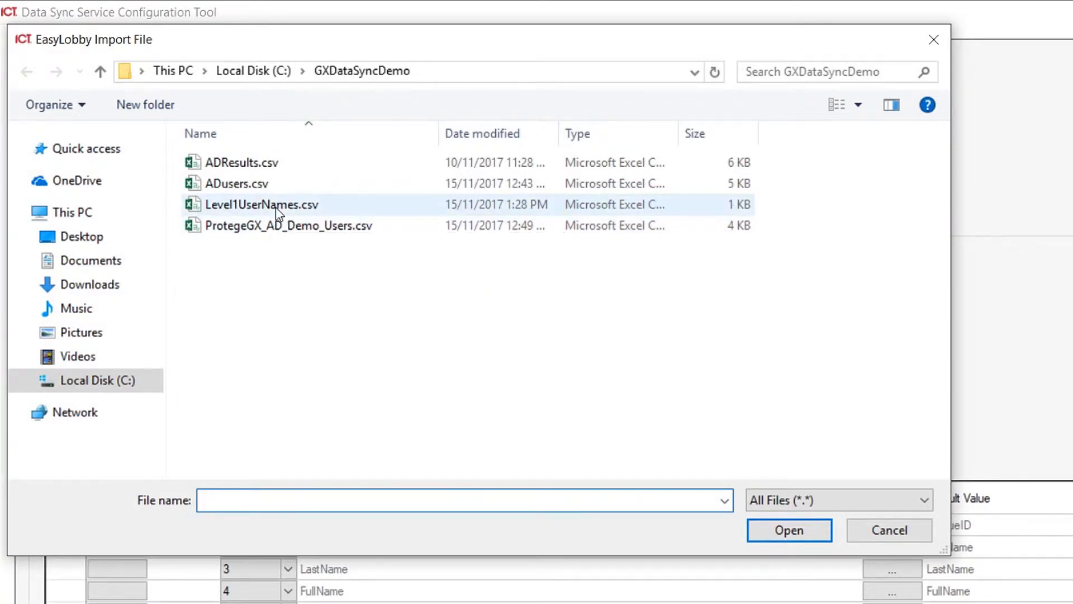
left_click(262, 204)
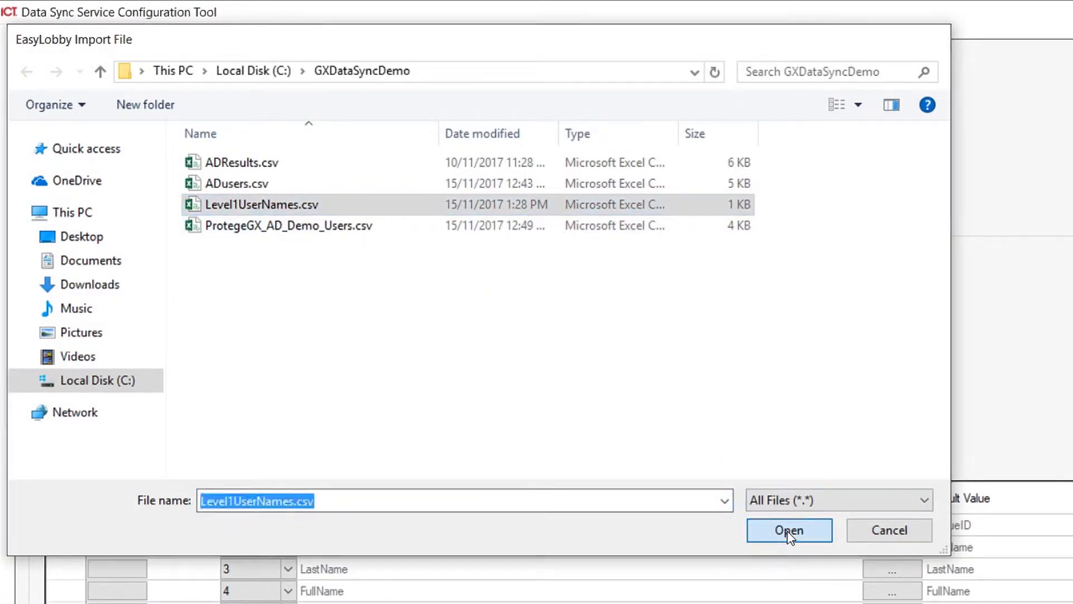
left_click(789, 530)
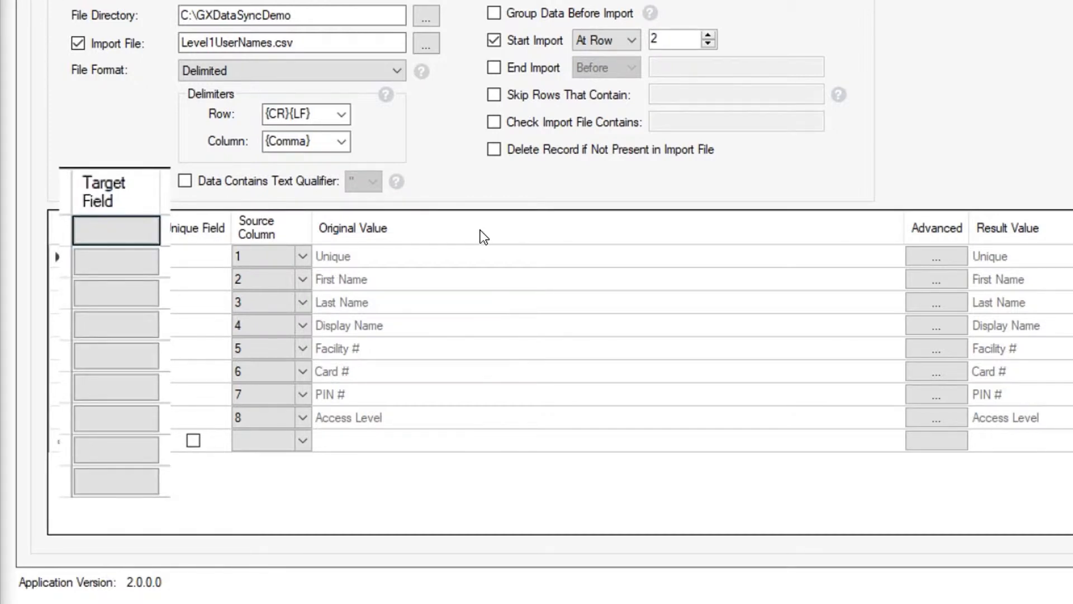
Step: Bring up the target field choices for the Unique column's row
left_click(123, 255)
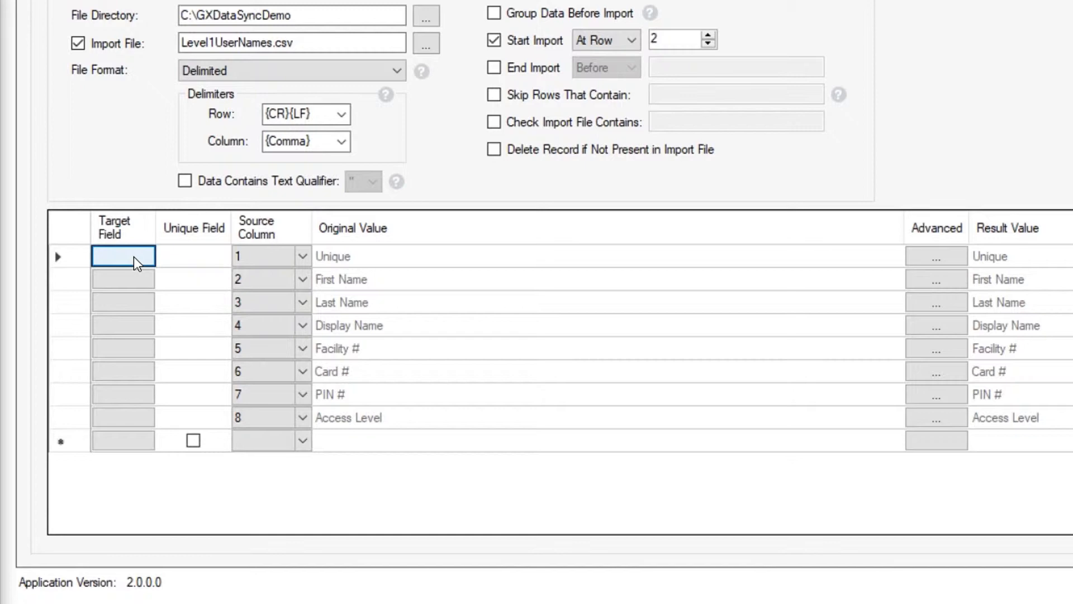
mouse_move(348, 309)
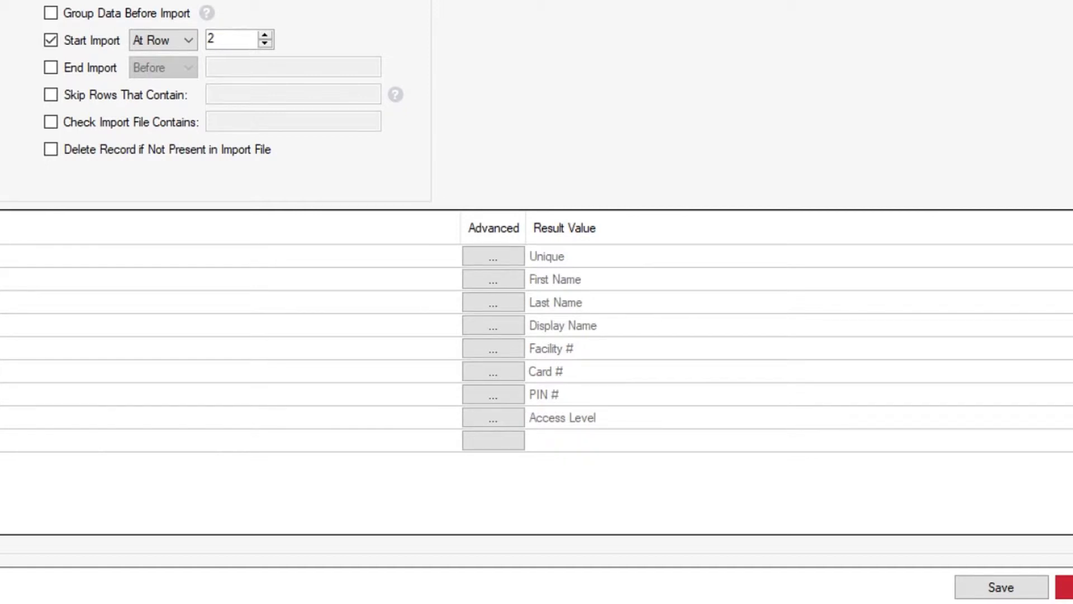
mouse_move(559, 357)
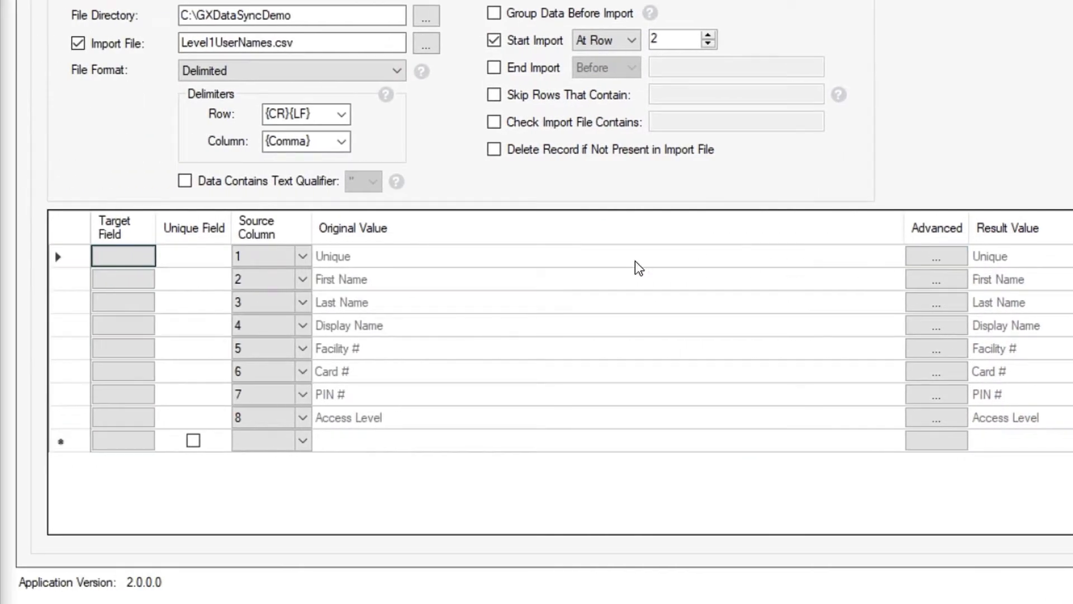
left_click(123, 256)
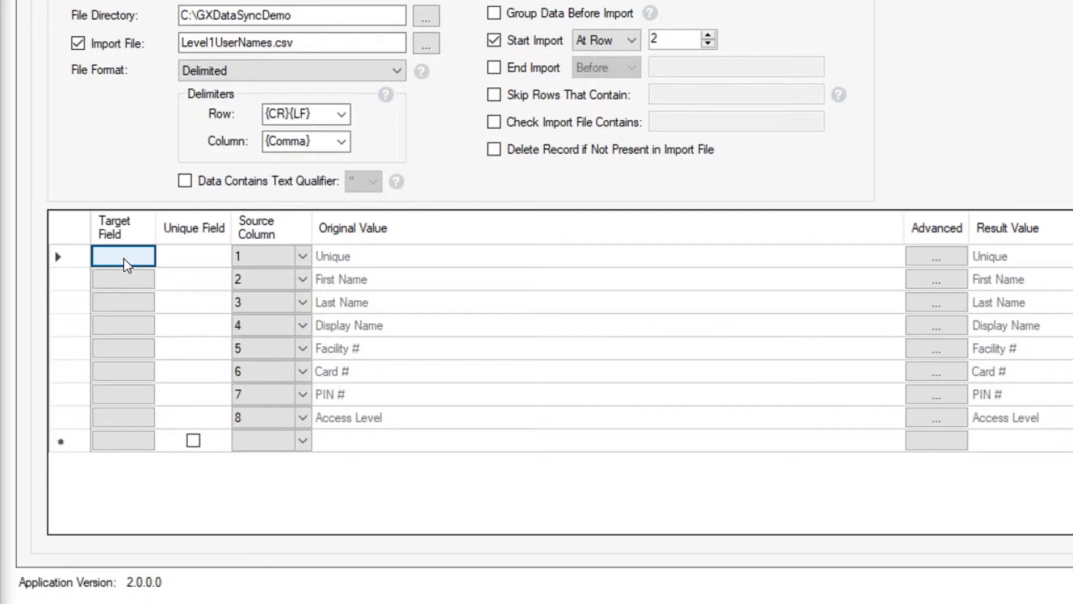
left_click(122, 256)
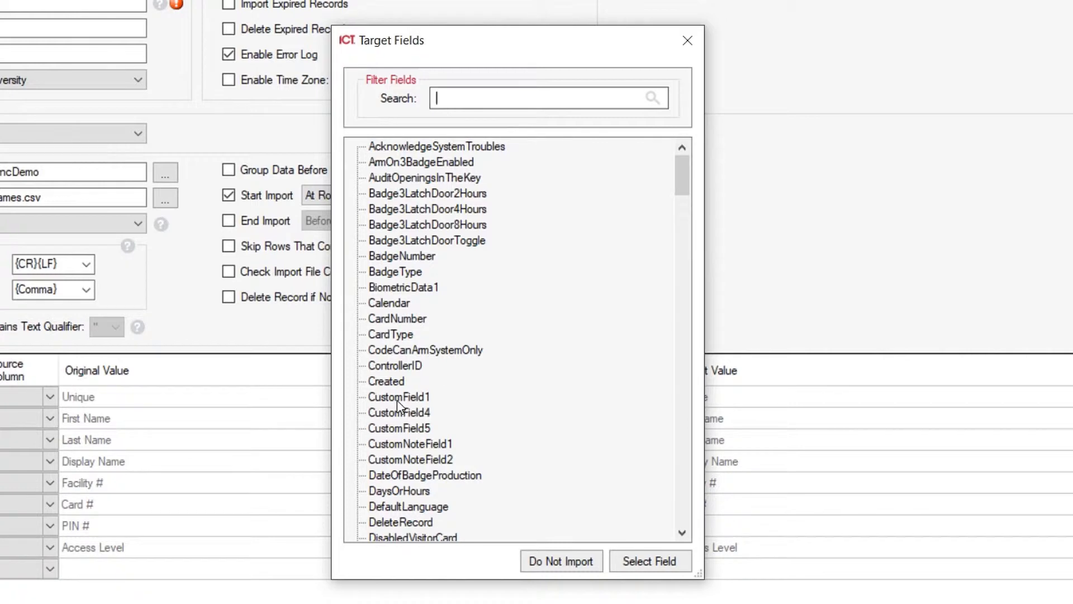
Step: Map Unique to CustomField1 and First Name to FirstName
left_click(399, 396)
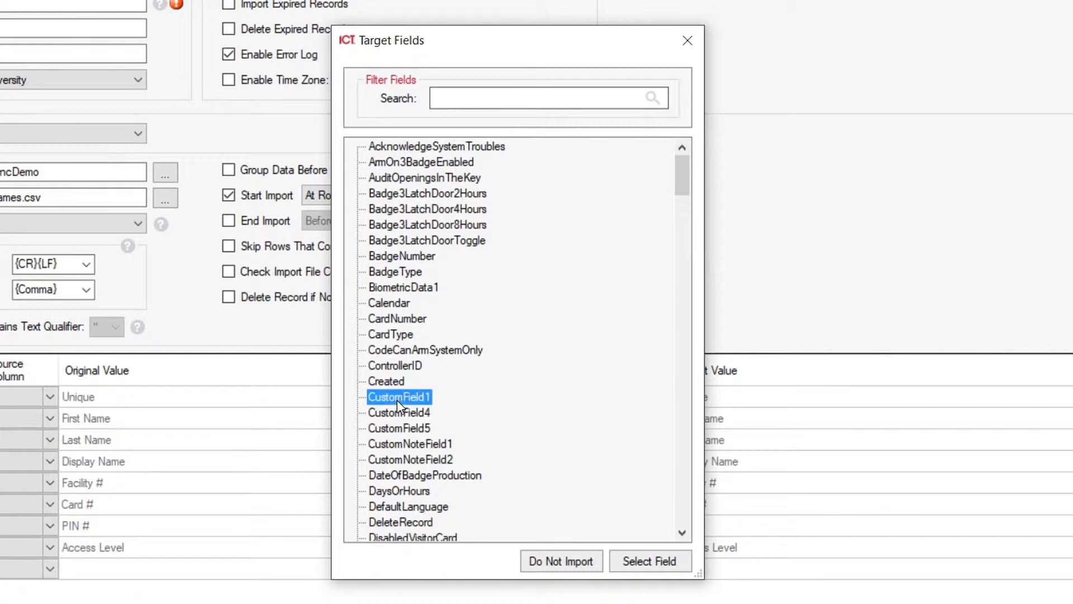
mouse_move(612, 540)
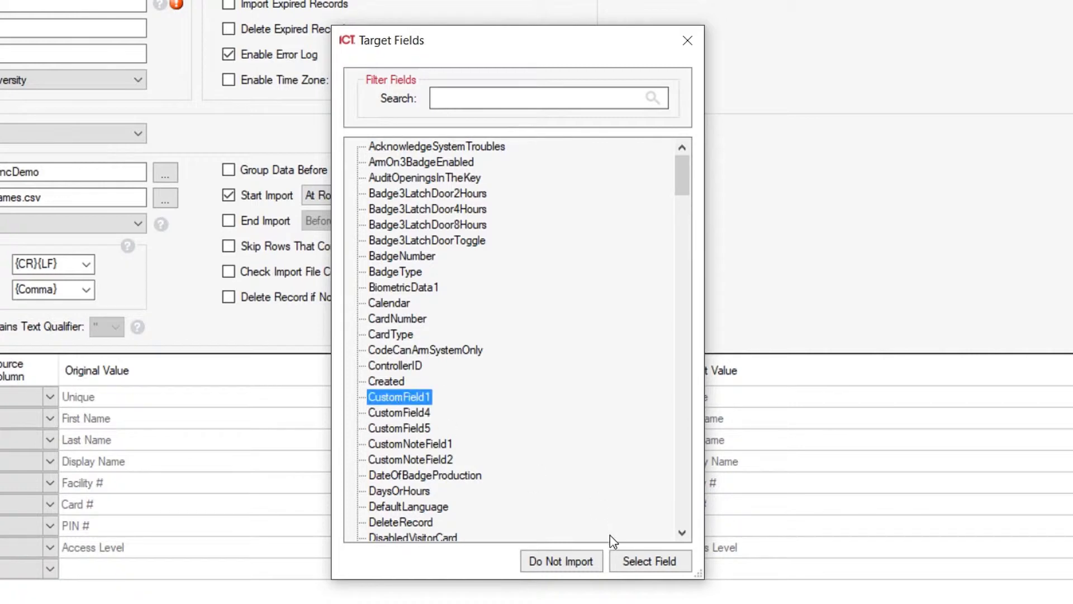
left_click(649, 561)
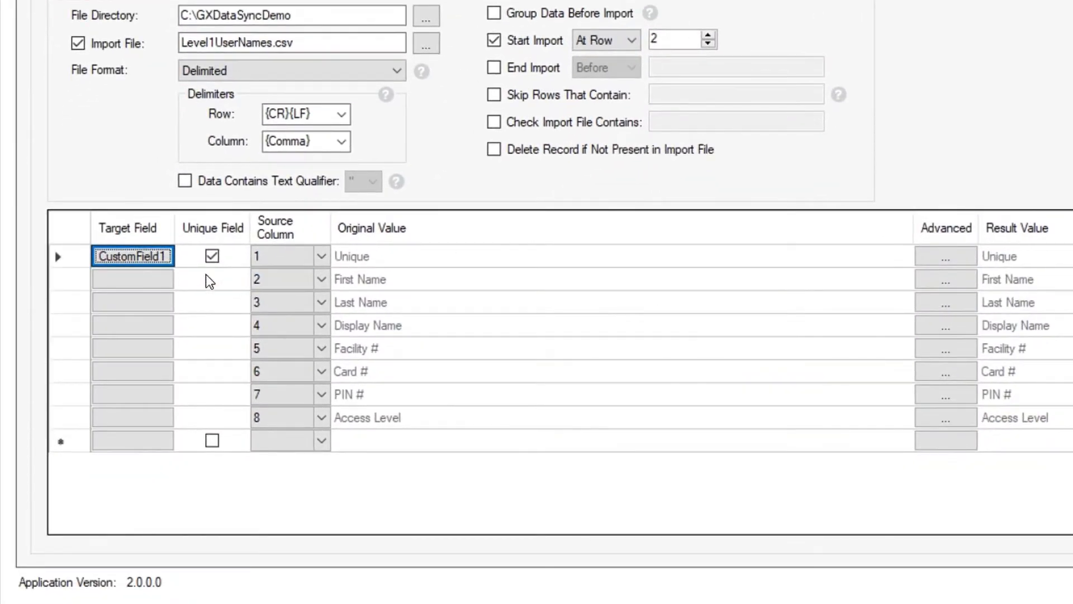
mouse_move(346, 287)
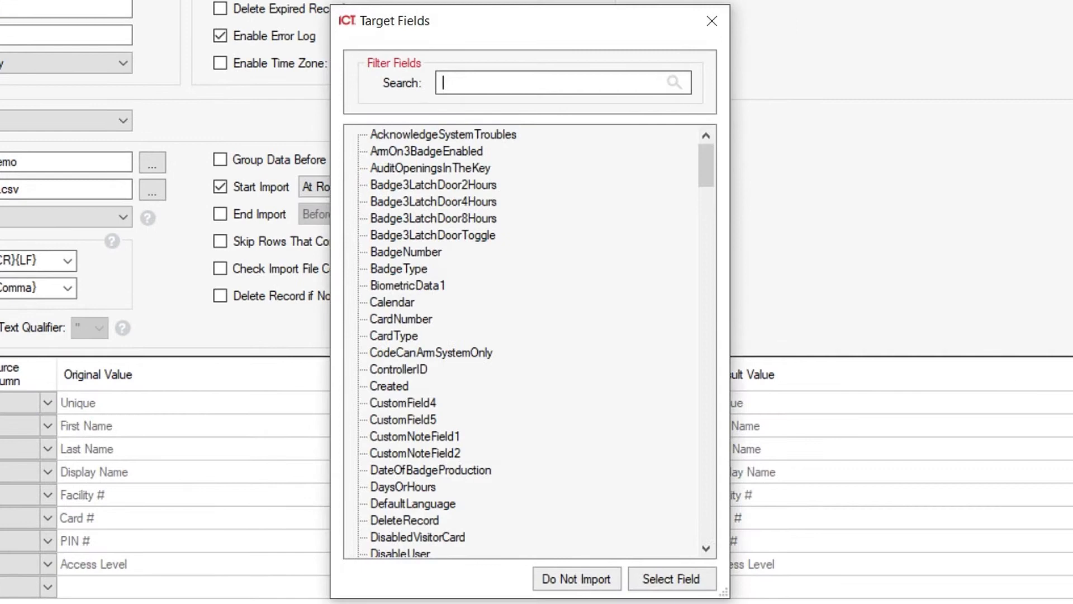
type("firs")
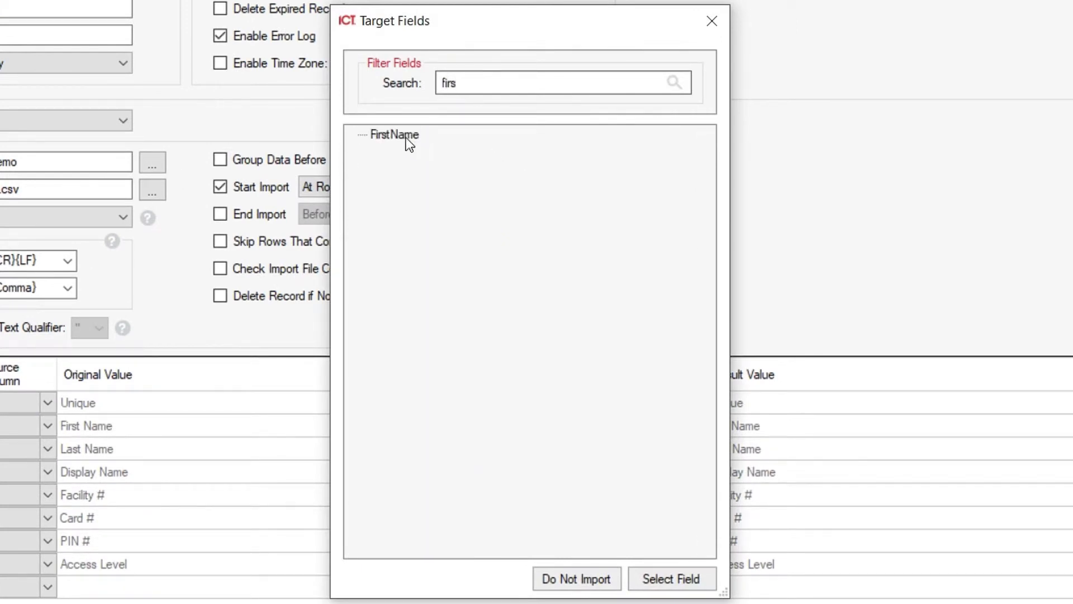
left_click(392, 134)
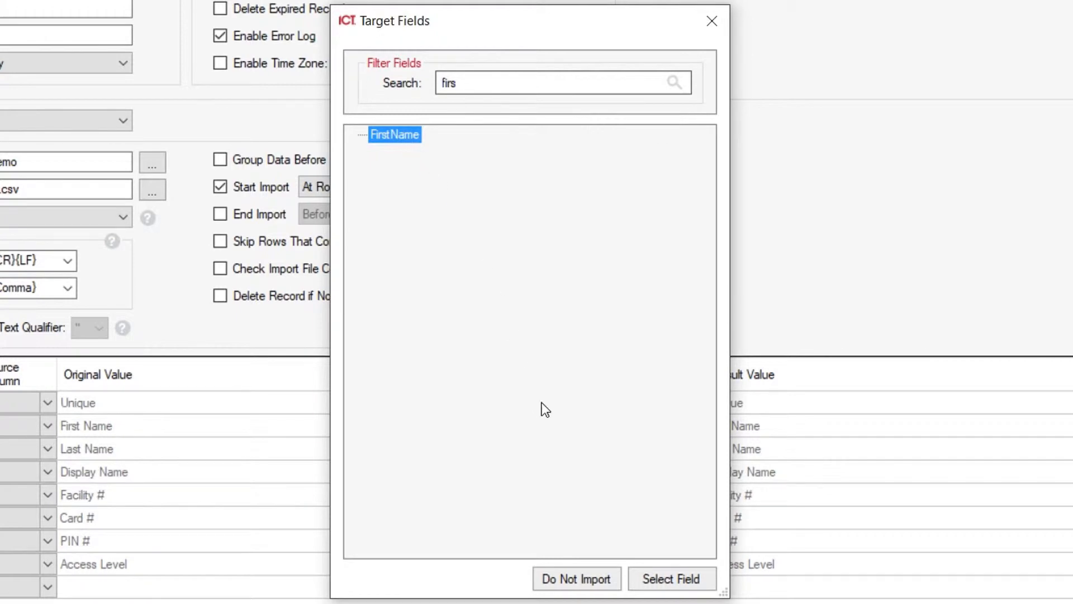
left_click(669, 594)
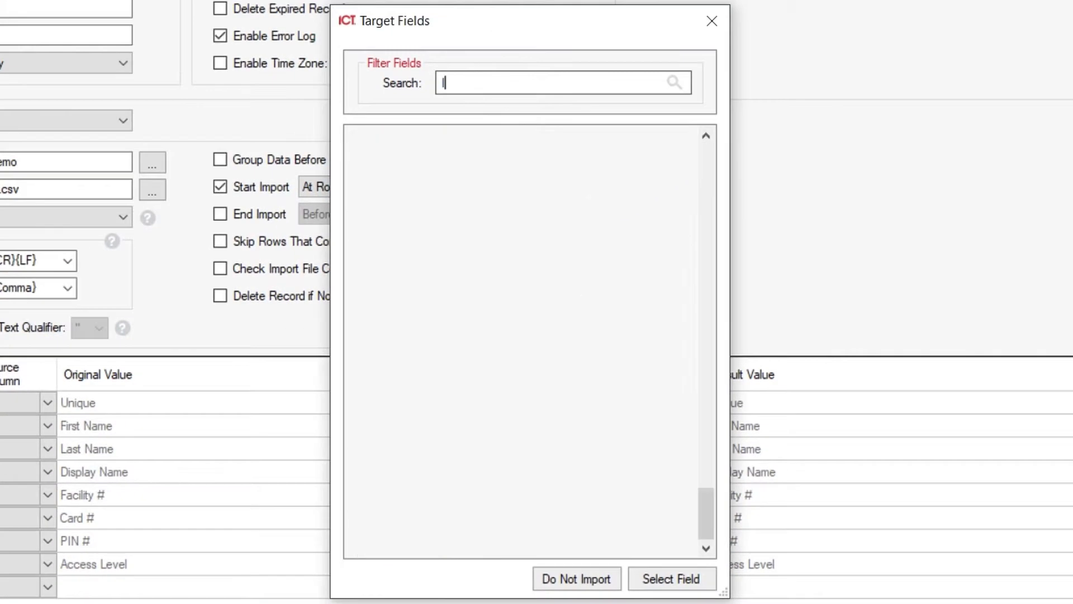
Step: Search 'last' for the Last Name mapping and keep CustomField1 ticked as the unique key
type("last")
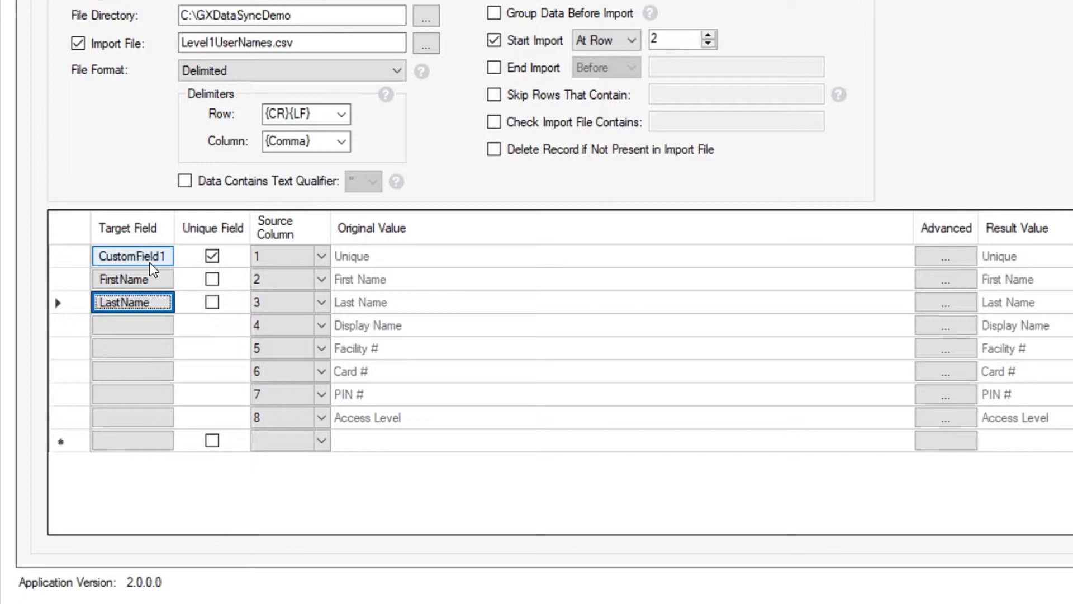
left_click(212, 254)
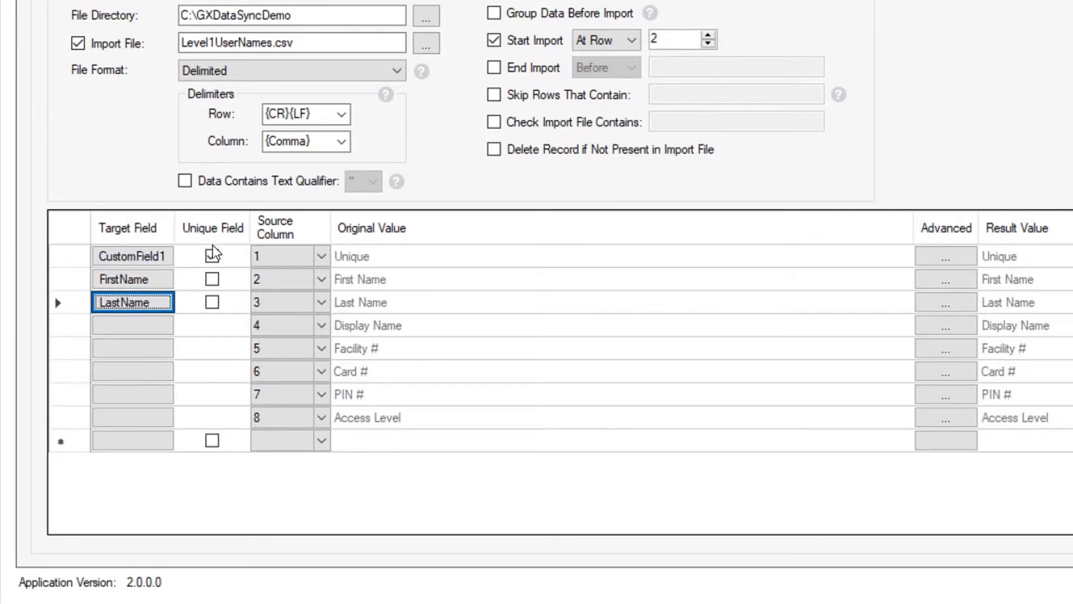
left_click(213, 256)
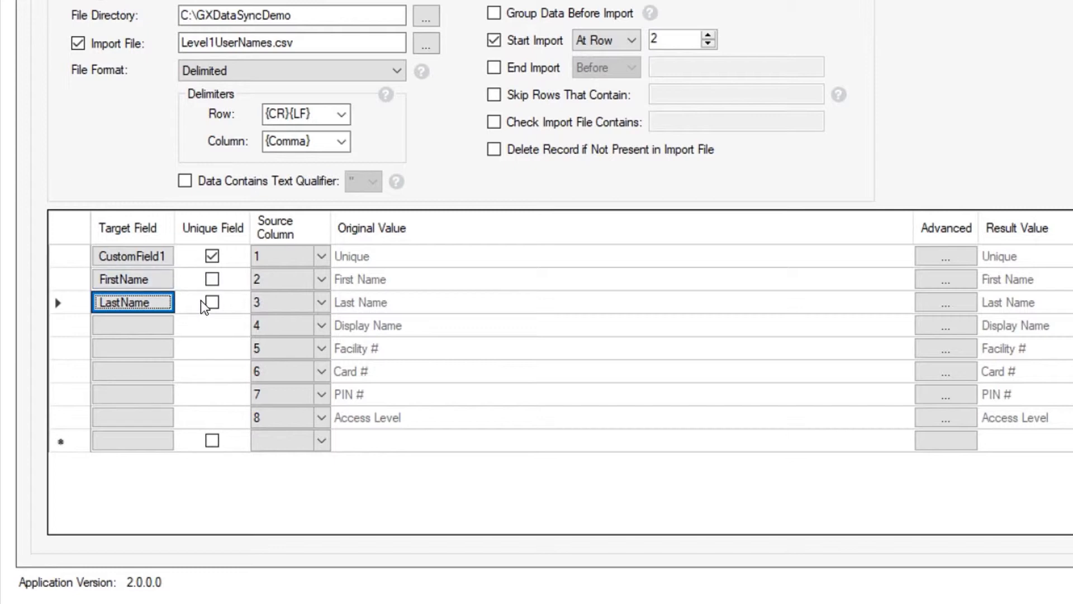
mouse_move(375, 280)
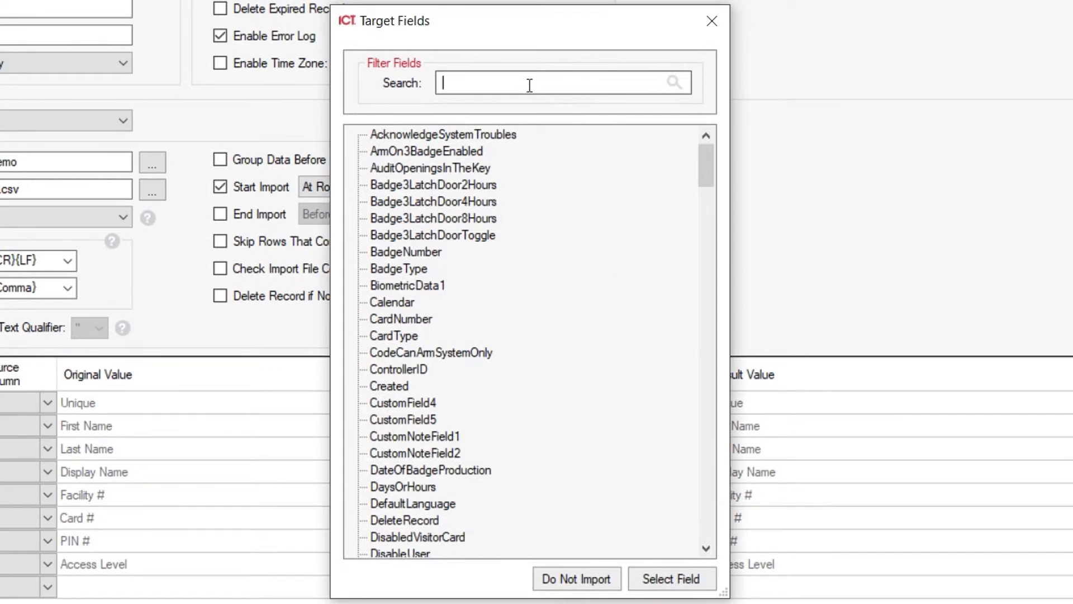
Step: Search 'name' to map Display Name to the Name field, then move to the Facility # row
type("name")
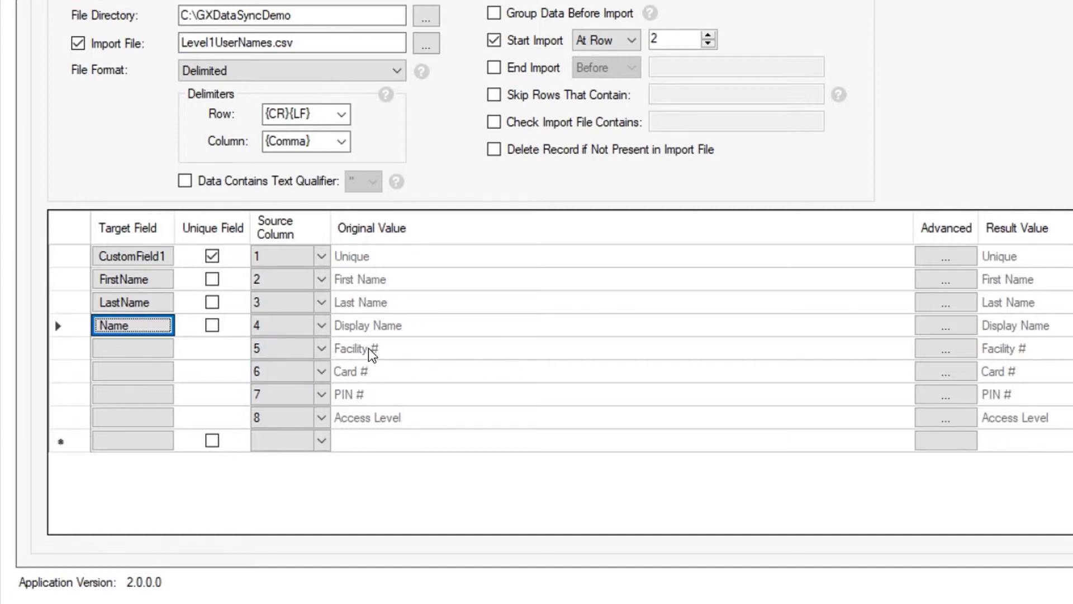
left_click(132, 347)
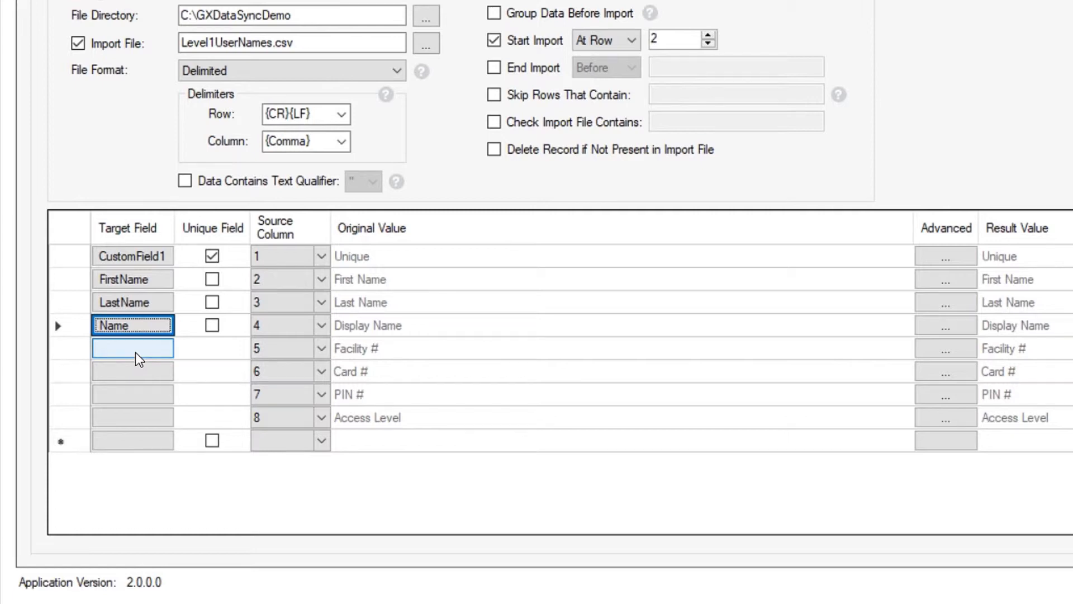
Step: Pick FamilyNumber for Facility # and accept adding the whole UserCardNumberGroupData card group
left_click(132, 348)
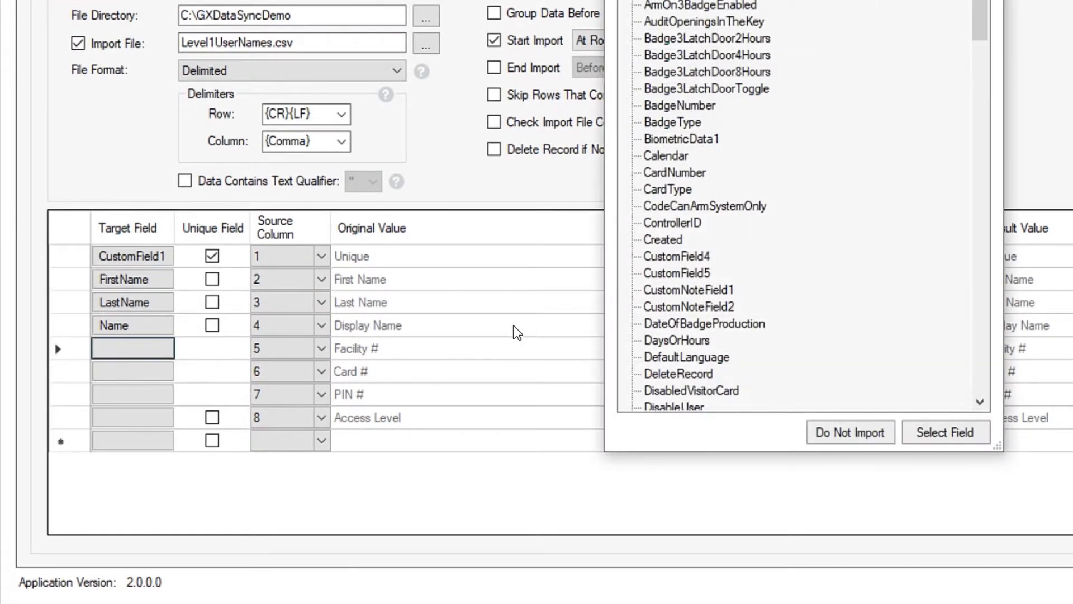
type("family")
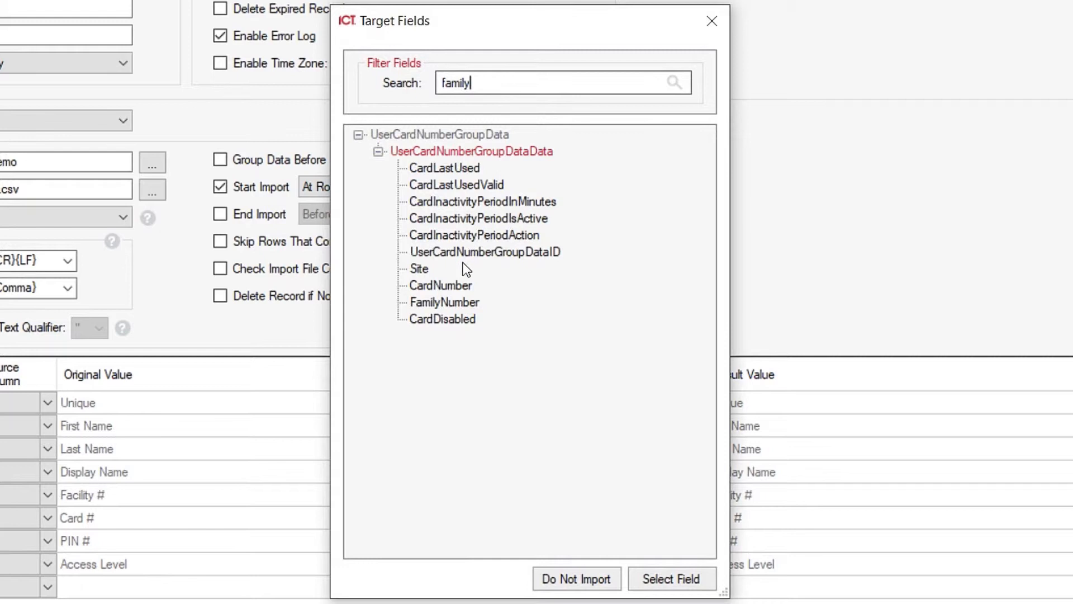
left_click(445, 301)
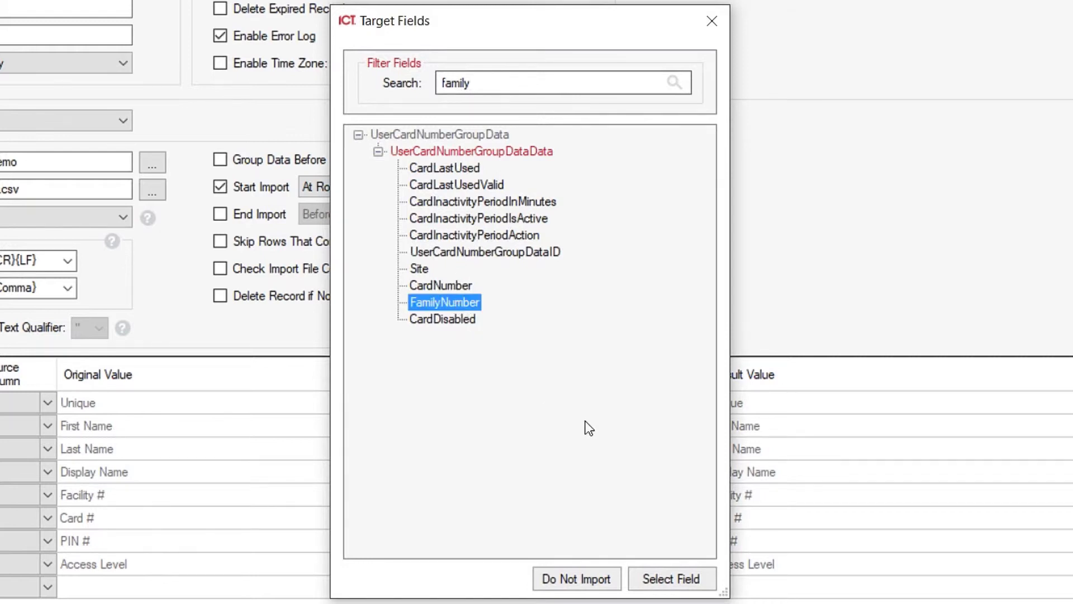
left_click(672, 595)
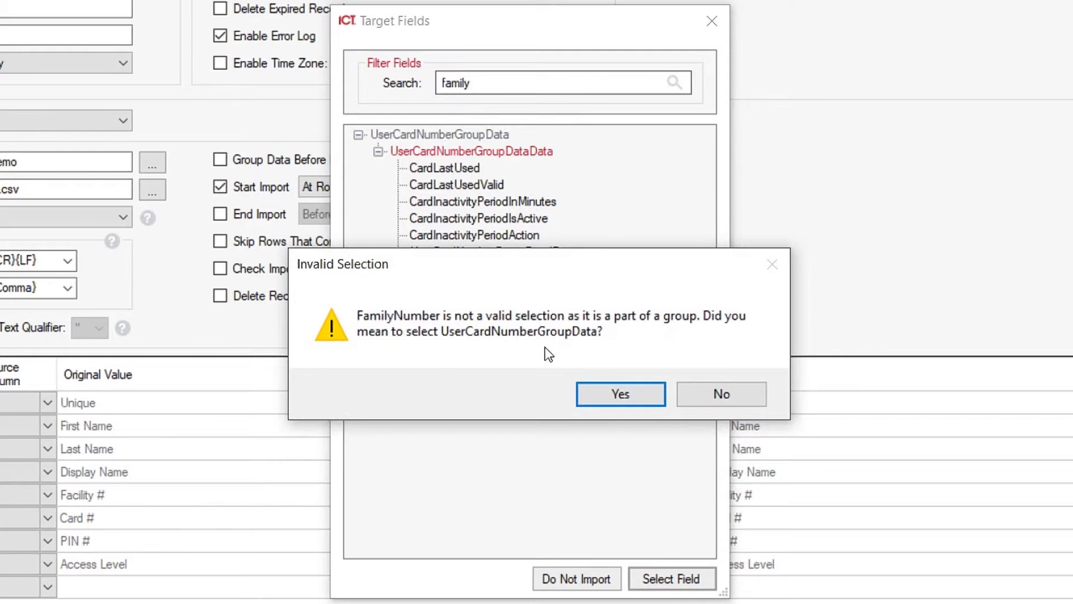
left_click(620, 393)
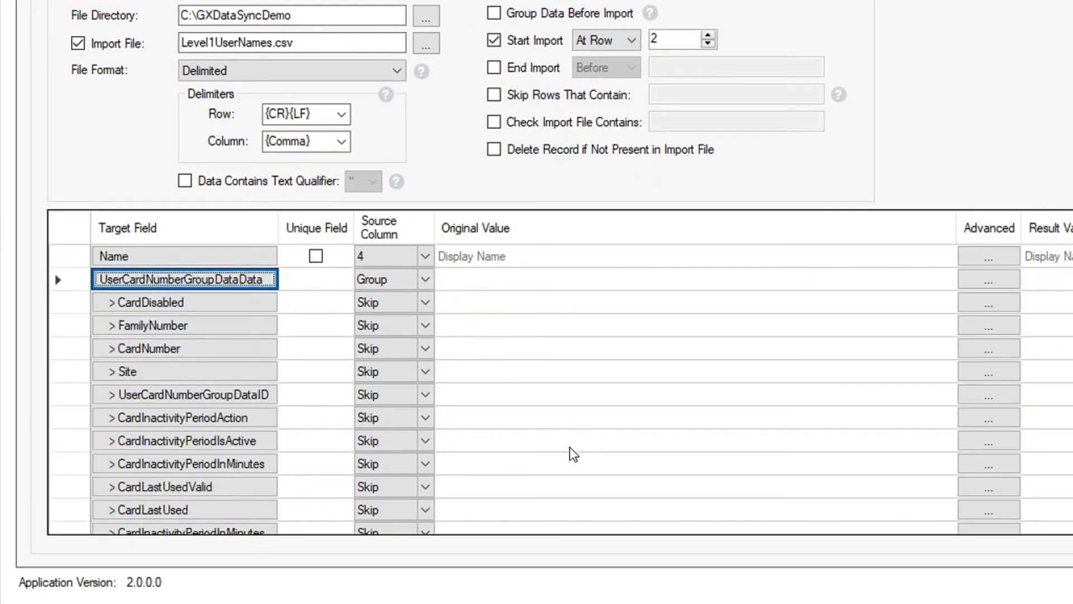
Step: Set FamilyNumber's source column to 5 (Facility #) and CardNumber's to 6 (Card #)
left_click(168, 302)
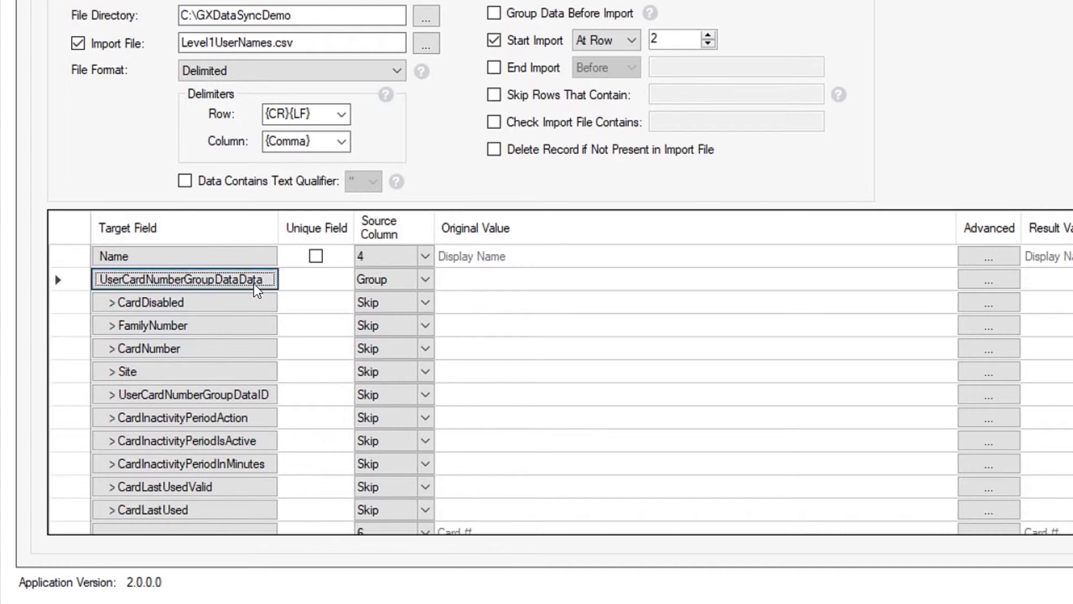
left_click(386, 325)
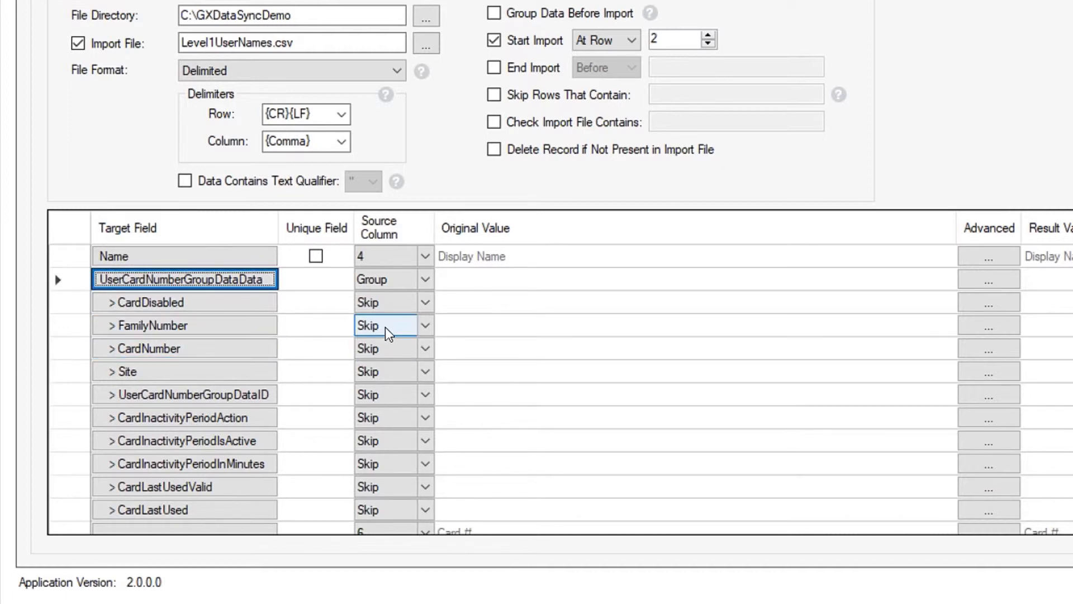
left_click(425, 326)
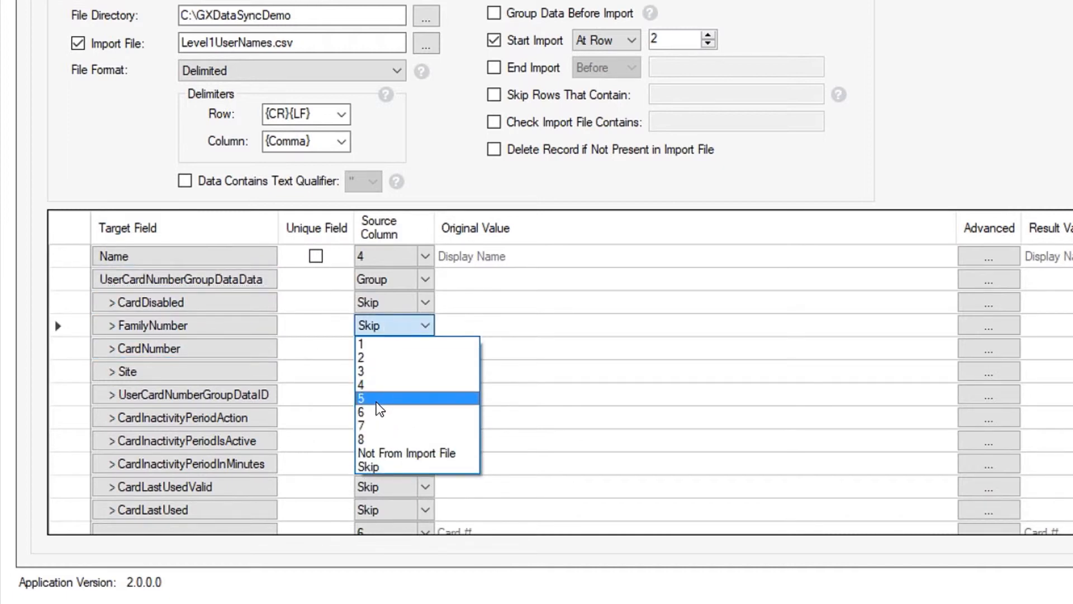
left_click(362, 398)
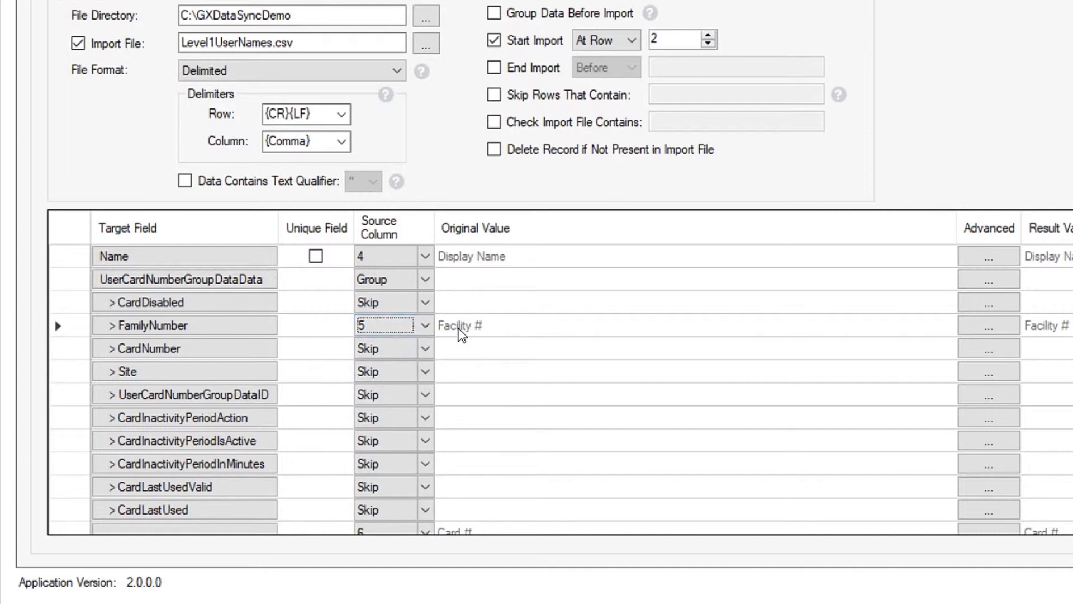
left_click(425, 349)
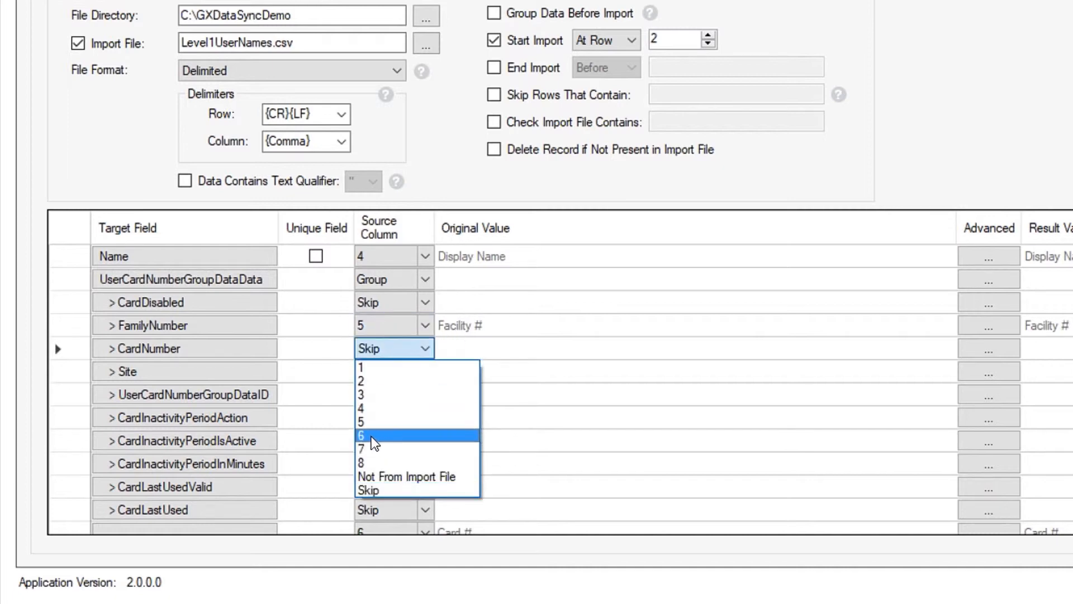
left_click(363, 435)
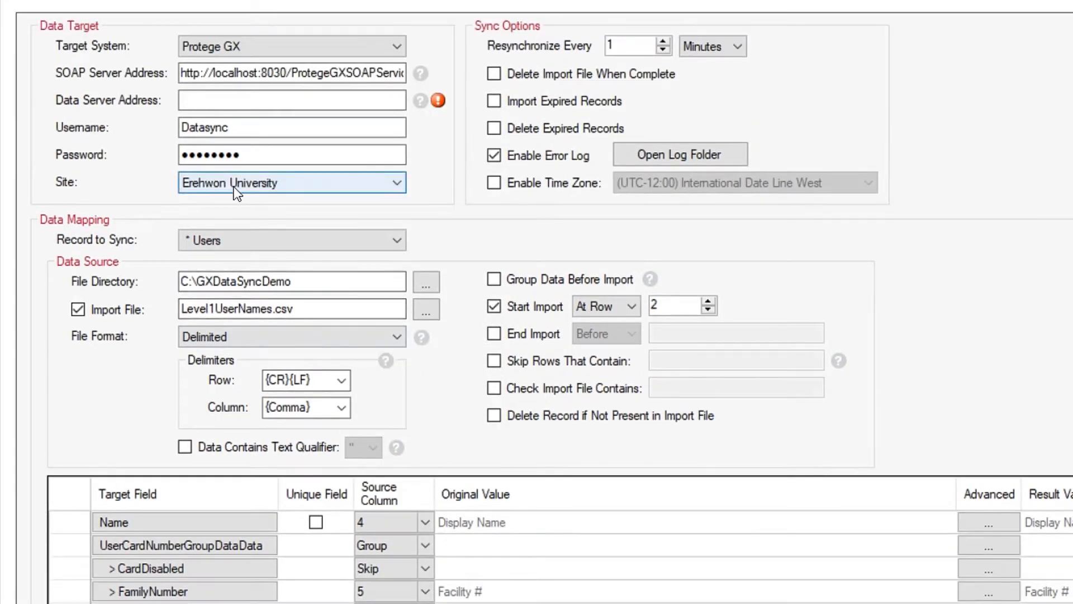
scroll("down", 3)
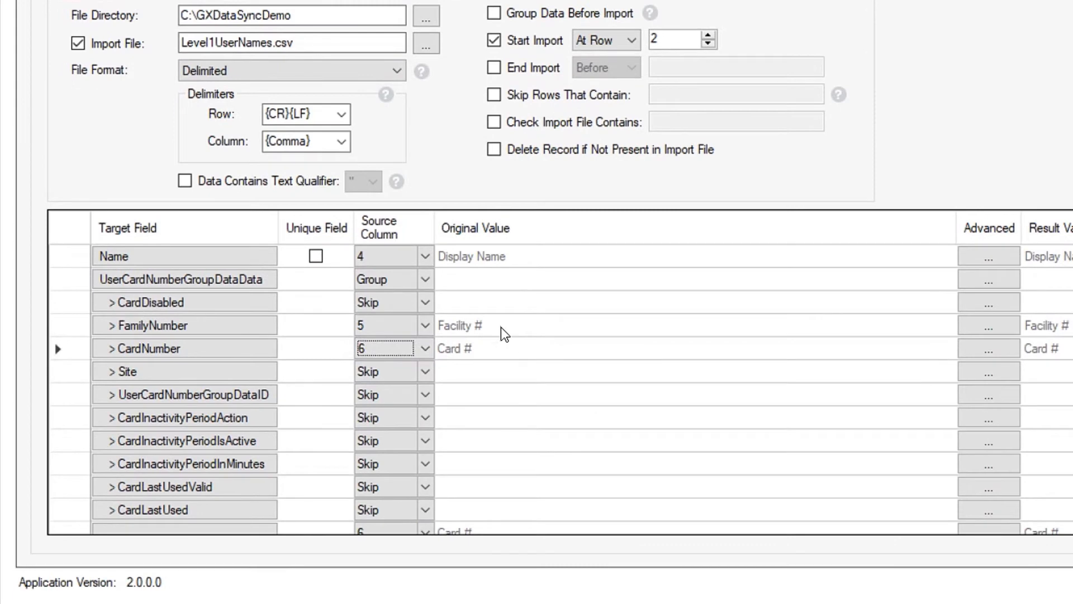
scroll("down", 3)
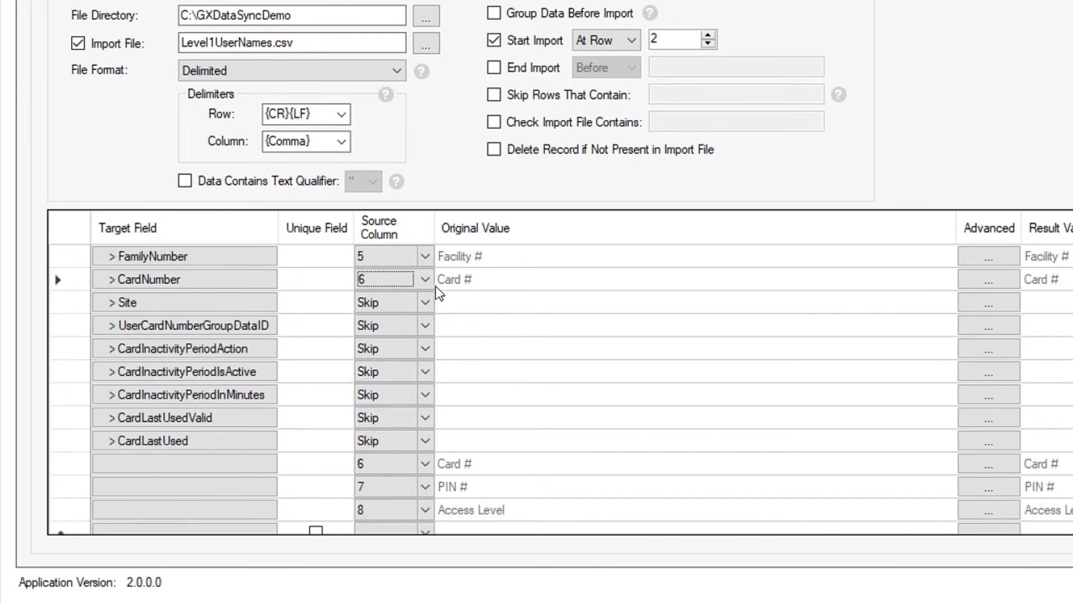
mouse_move(524, 442)
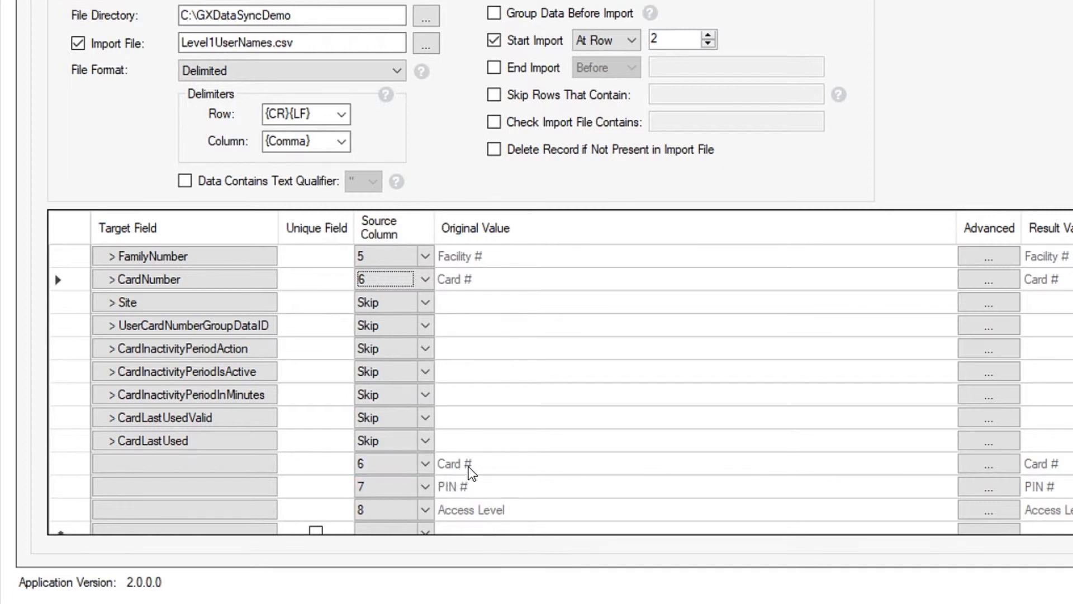
mouse_move(455, 290)
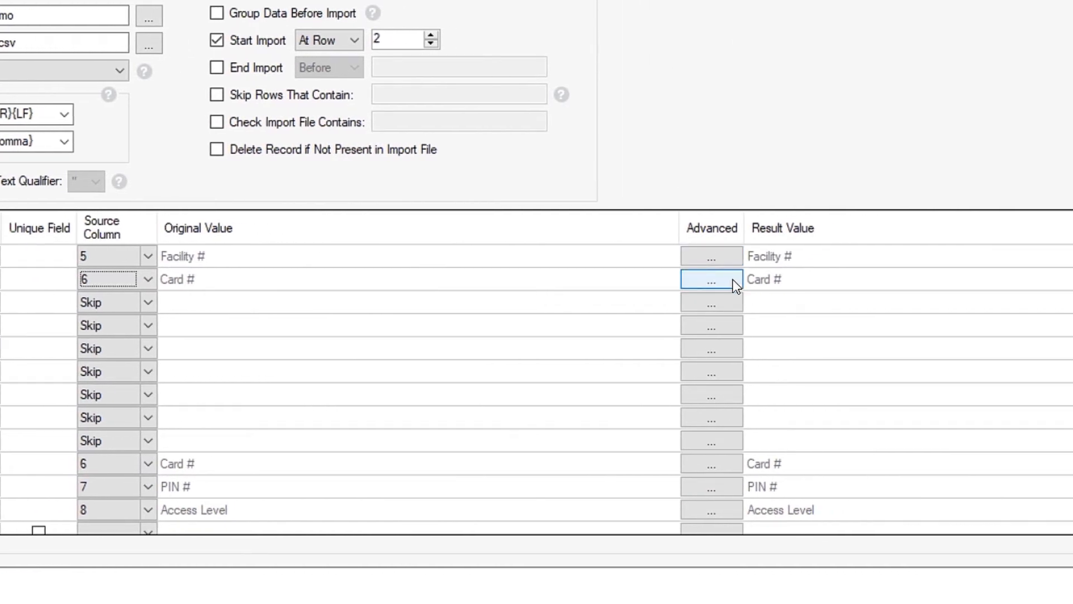
mouse_move(731, 268)
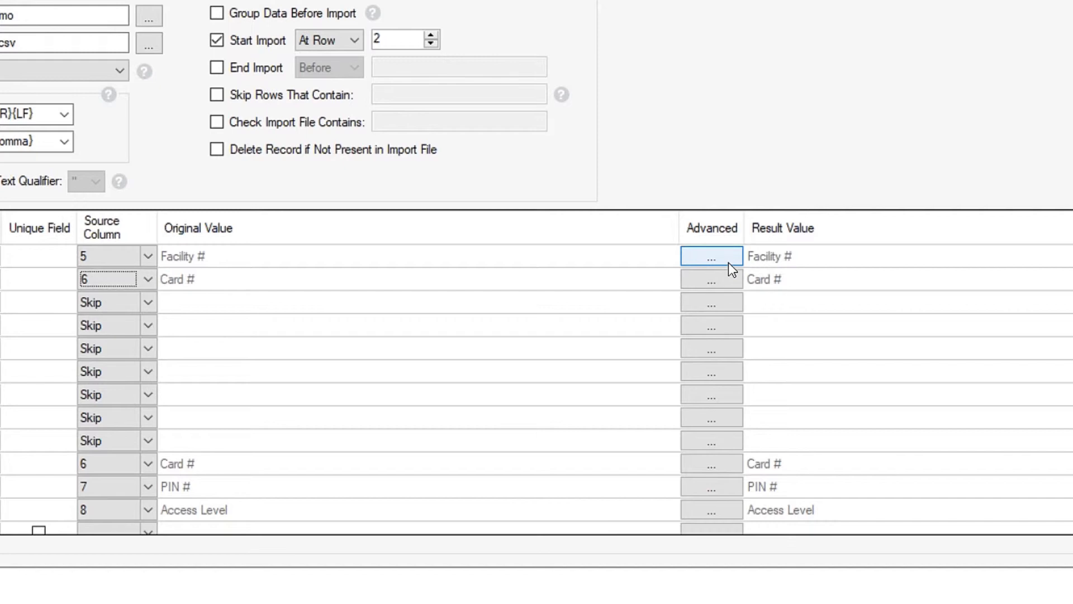
Step: In Advanced options, make Facility # (FamilyNumber) a group data identifier
left_click(711, 279)
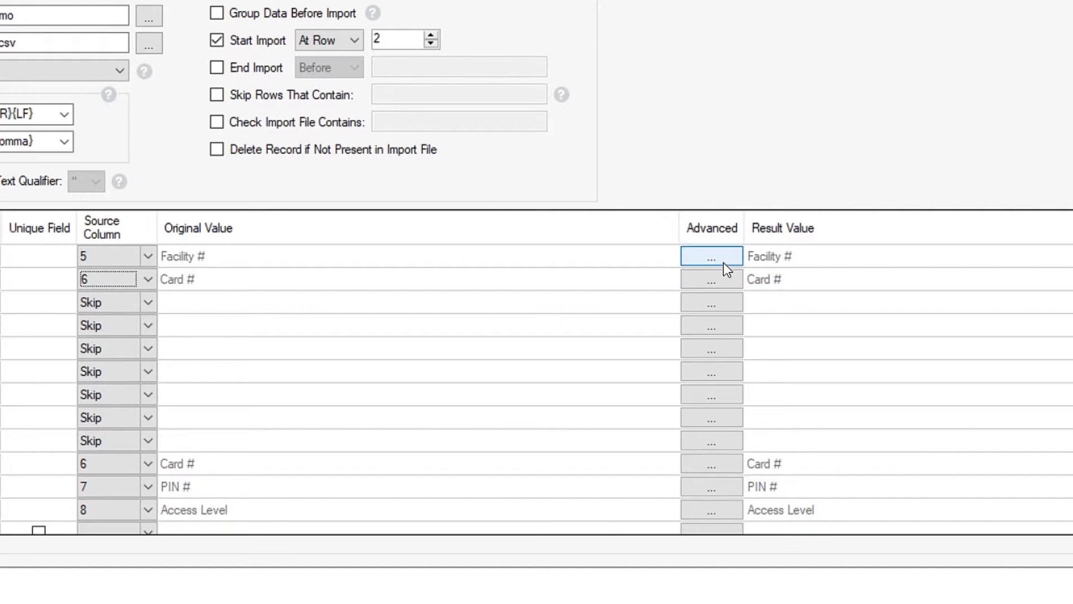
left_click(711, 256)
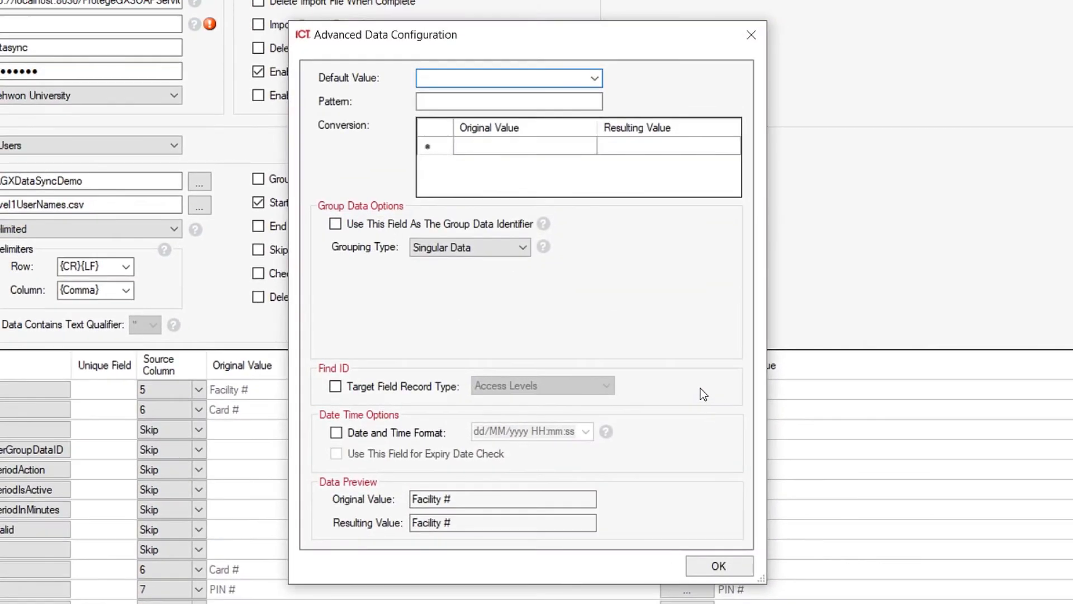
mouse_move(376, 257)
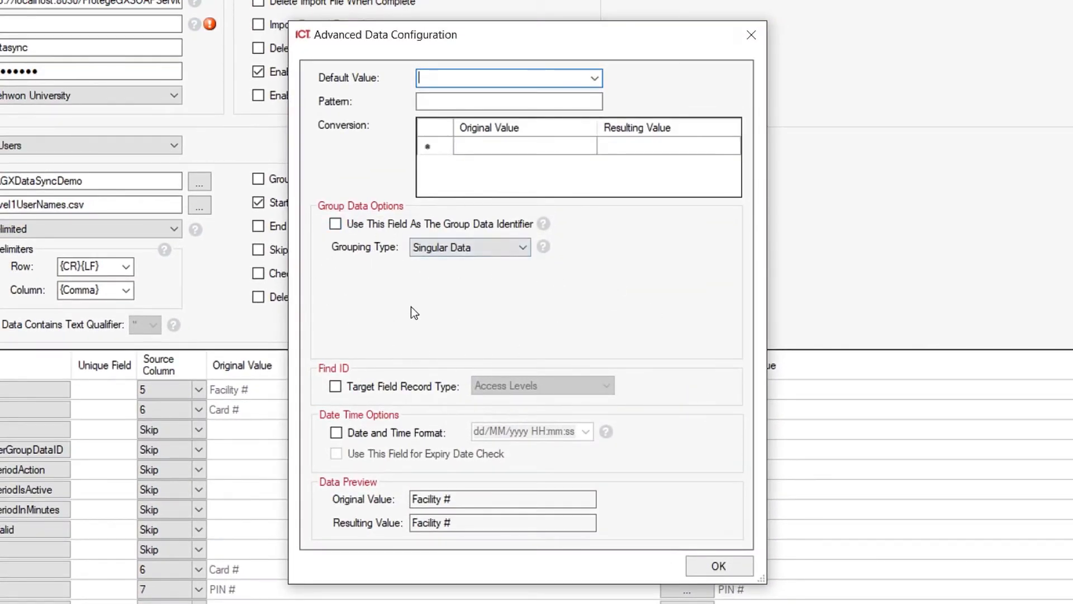
left_click(335, 224)
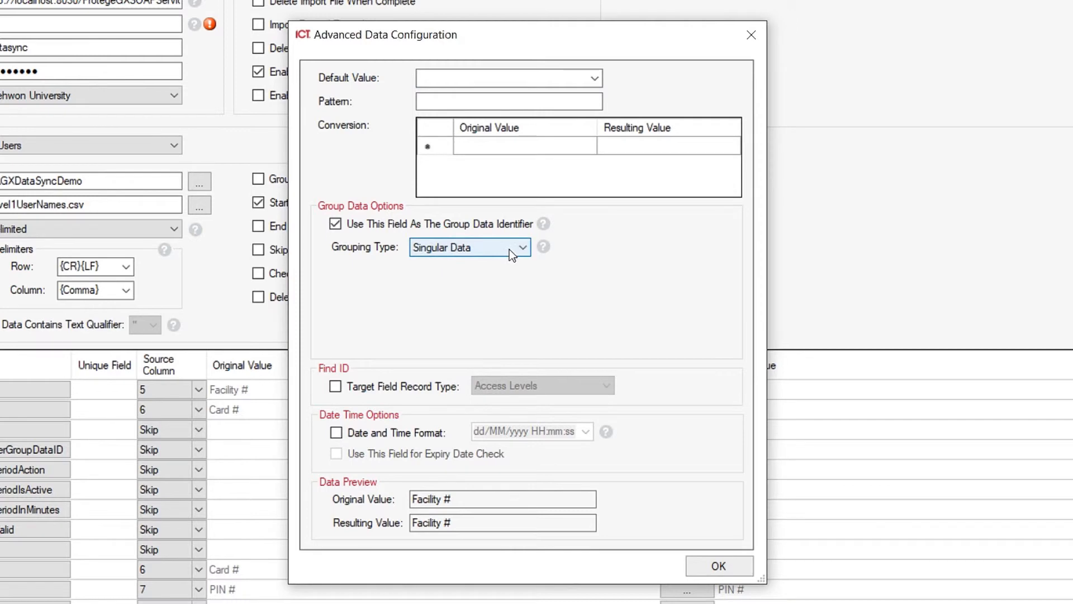
left_click(719, 566)
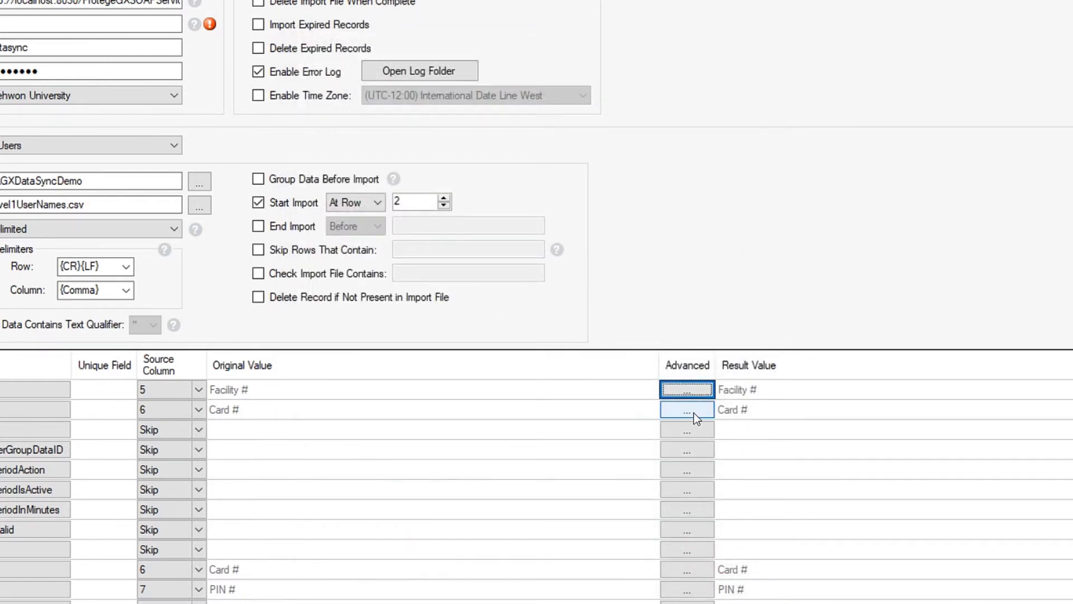
Step: In Advanced options, make Card # (CardNumber) a group data identifier
left_click(686, 410)
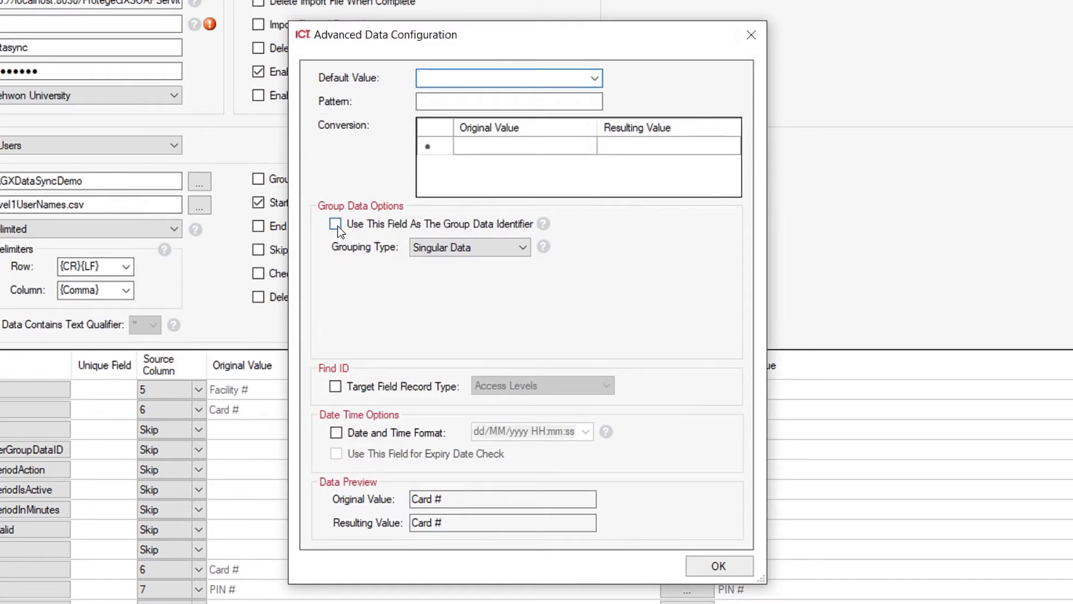
left_click(335, 224)
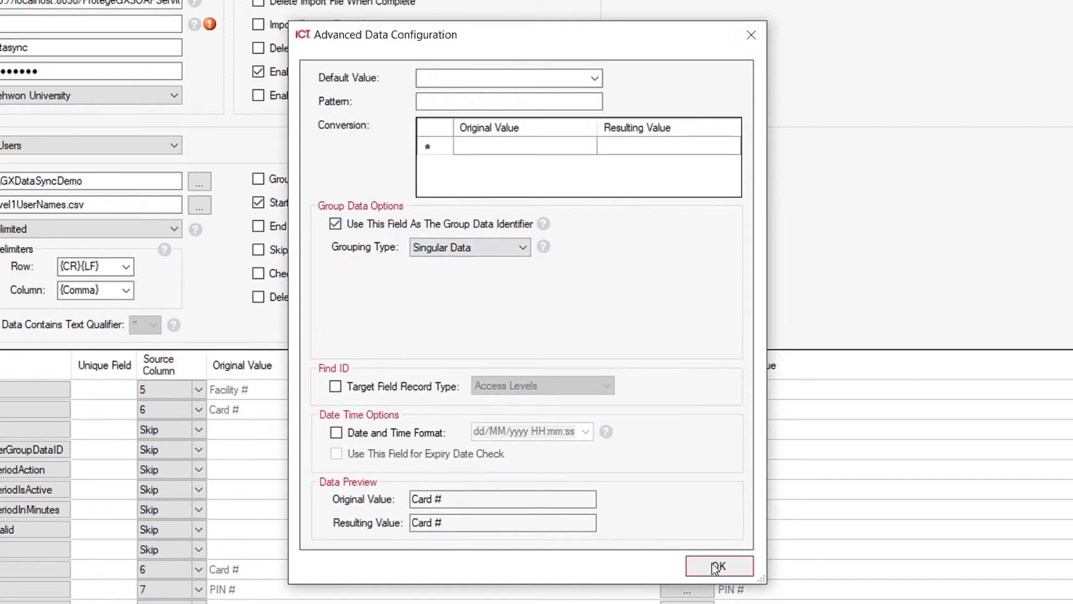
left_click(715, 565)
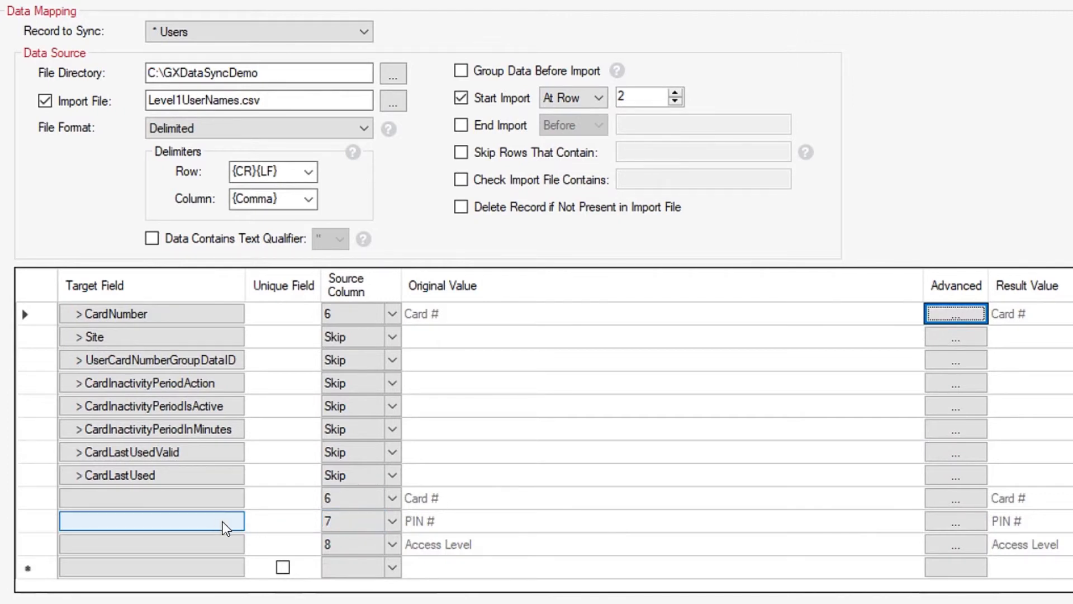
mouse_move(206, 528)
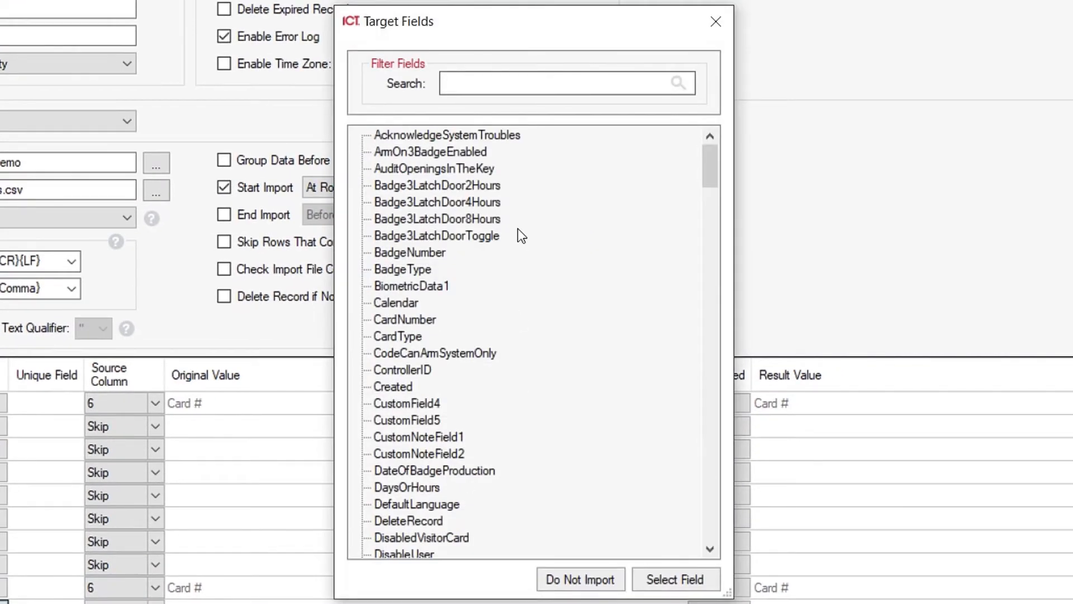
Step: Map PIN # to PINNumber, then bring up target fields for the Access Level row
type("pinn")
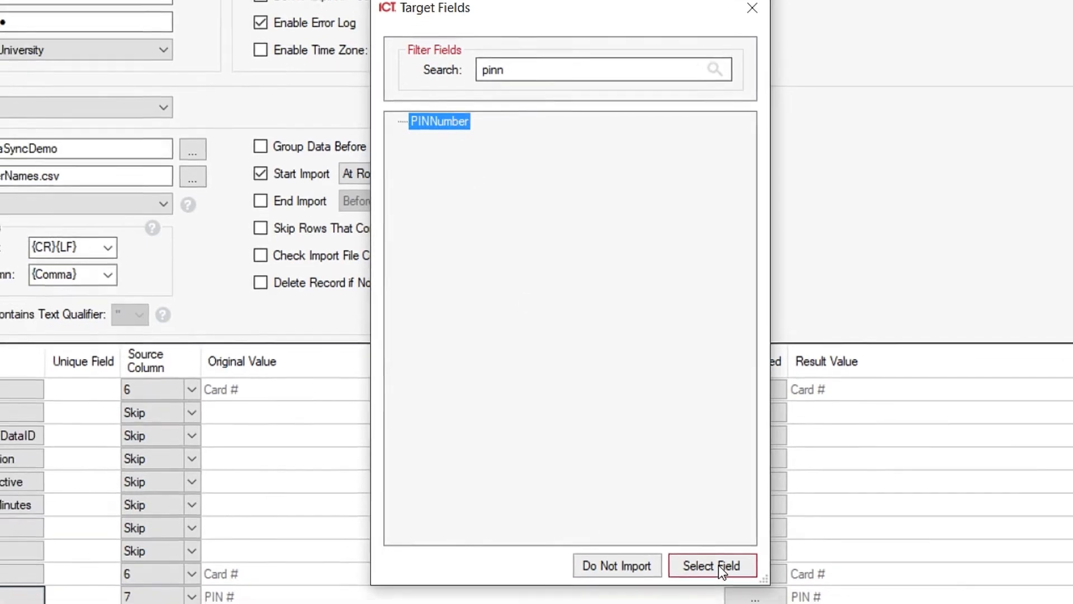
left_click(713, 566)
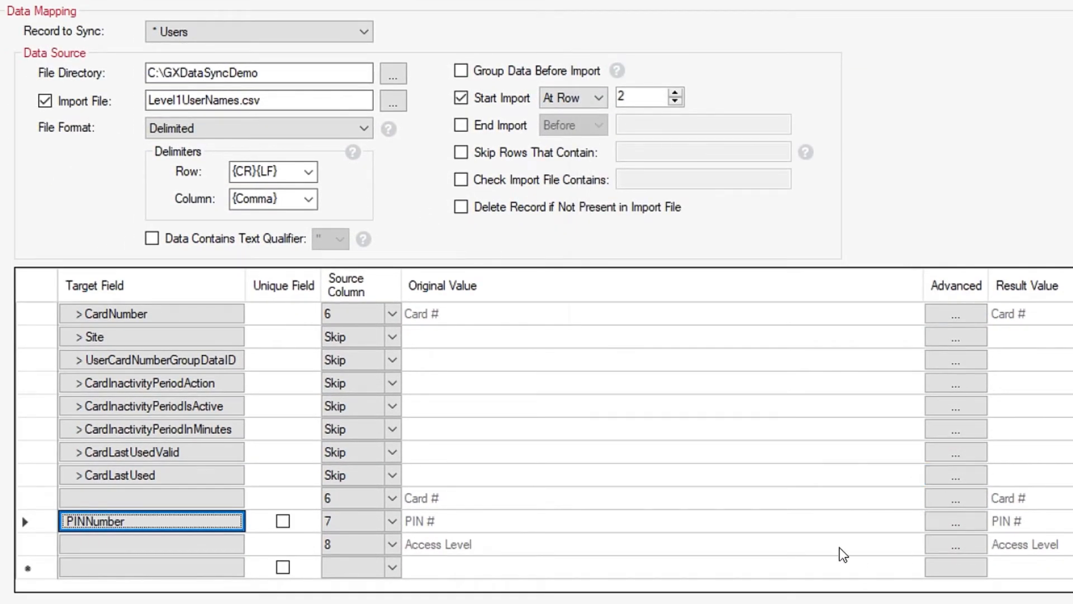
left_click(349, 543)
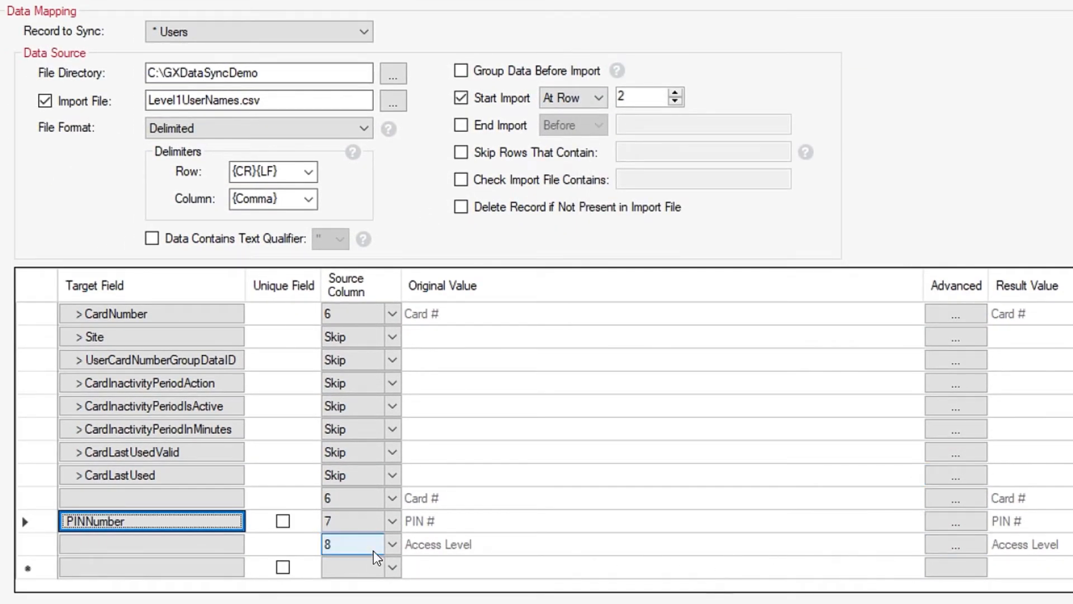
left_click(144, 548)
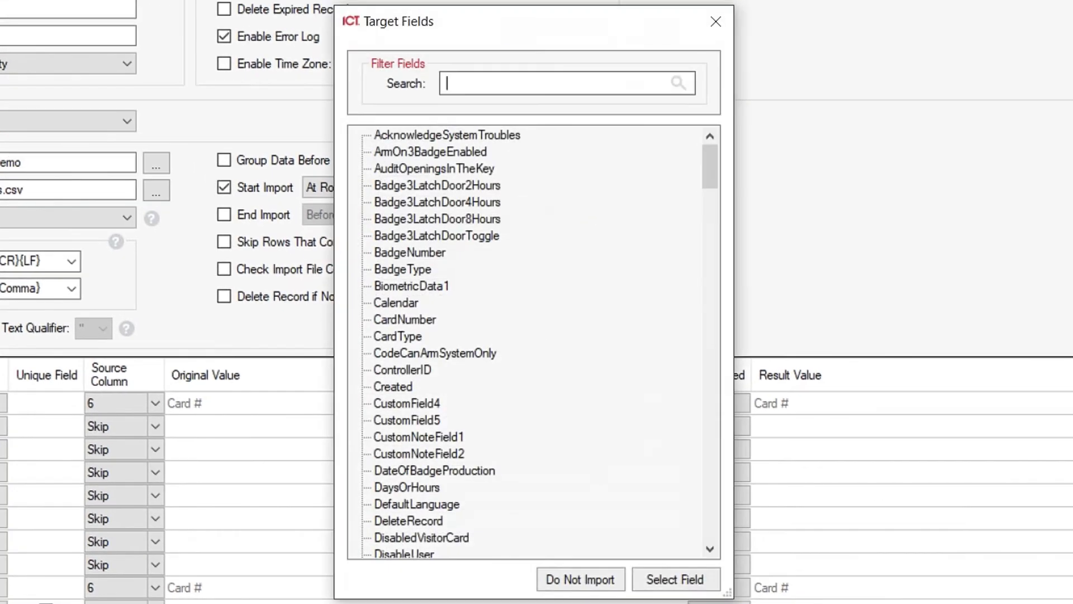
Step: Map source column 8, Access Level, to the UserAccessLevel target field via the 'ac' search
type("acce")
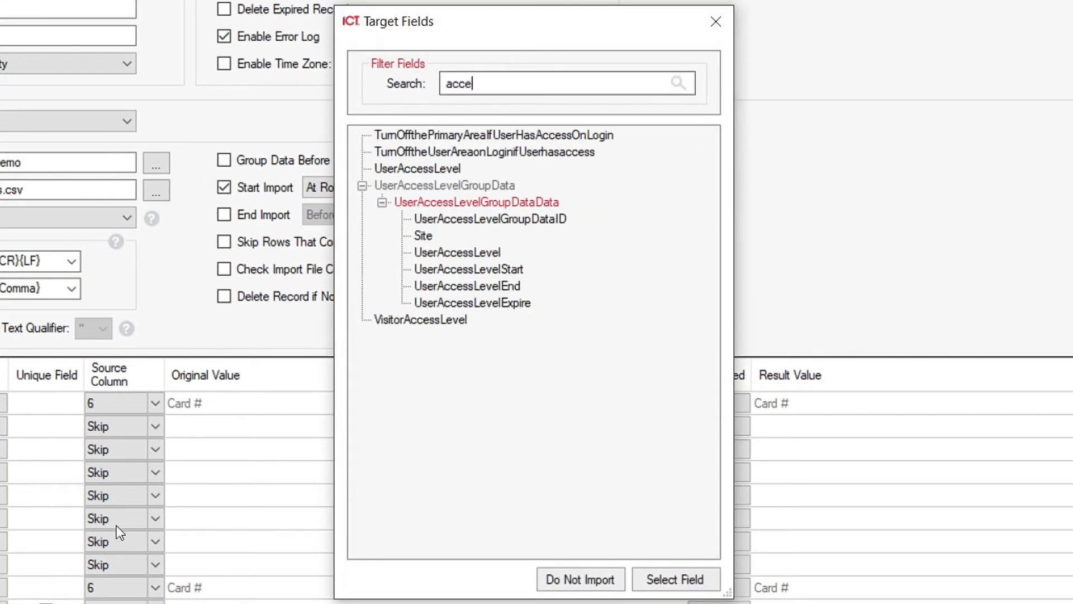
left_click(456, 252)
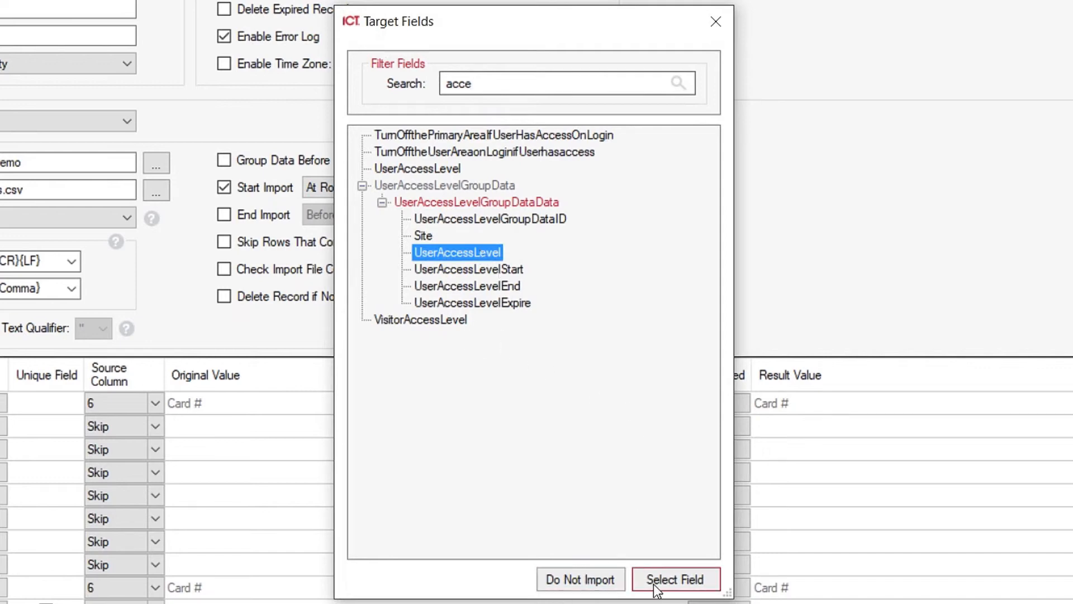
left_click(675, 595)
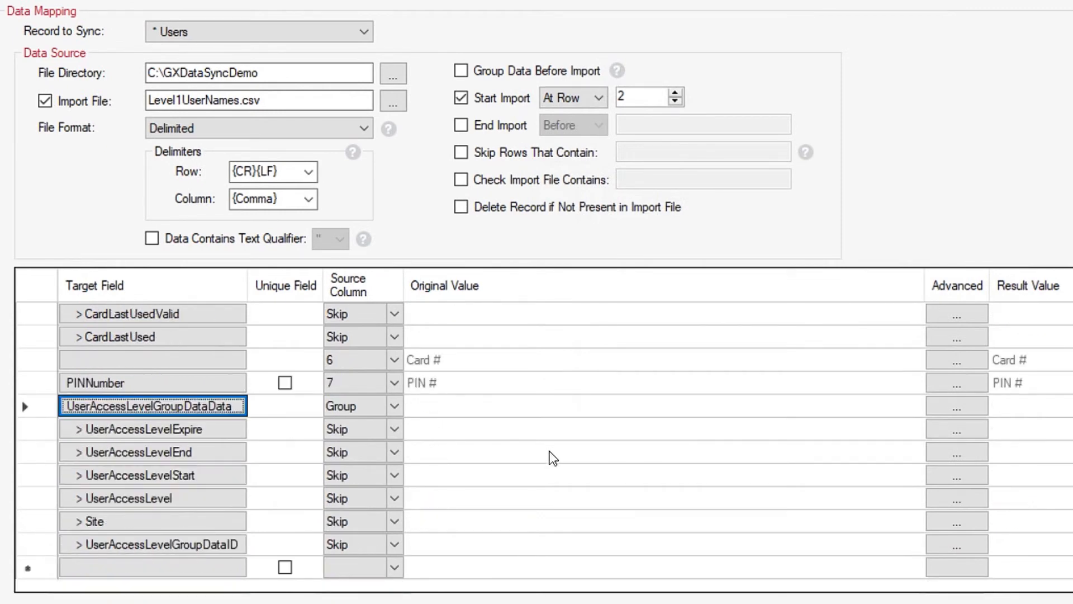
left_click(151, 430)
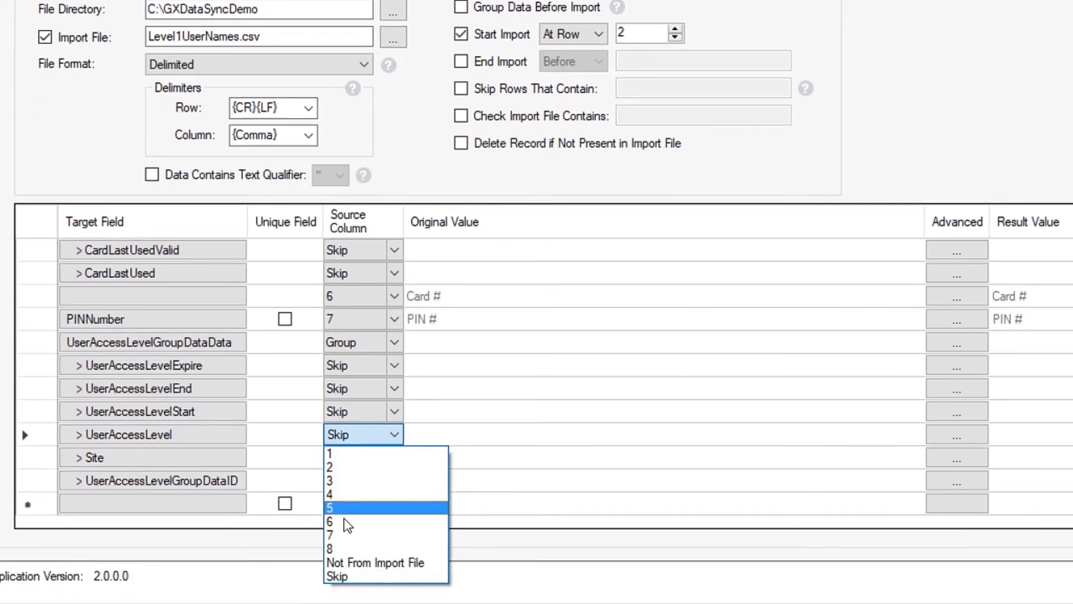
left_click(333, 549)
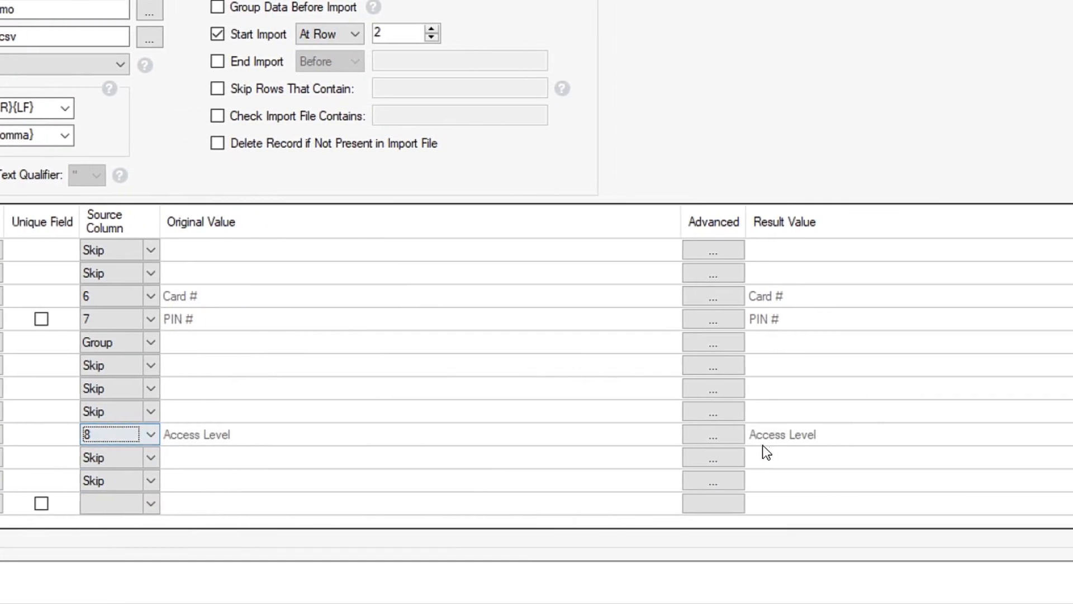
left_click(713, 434)
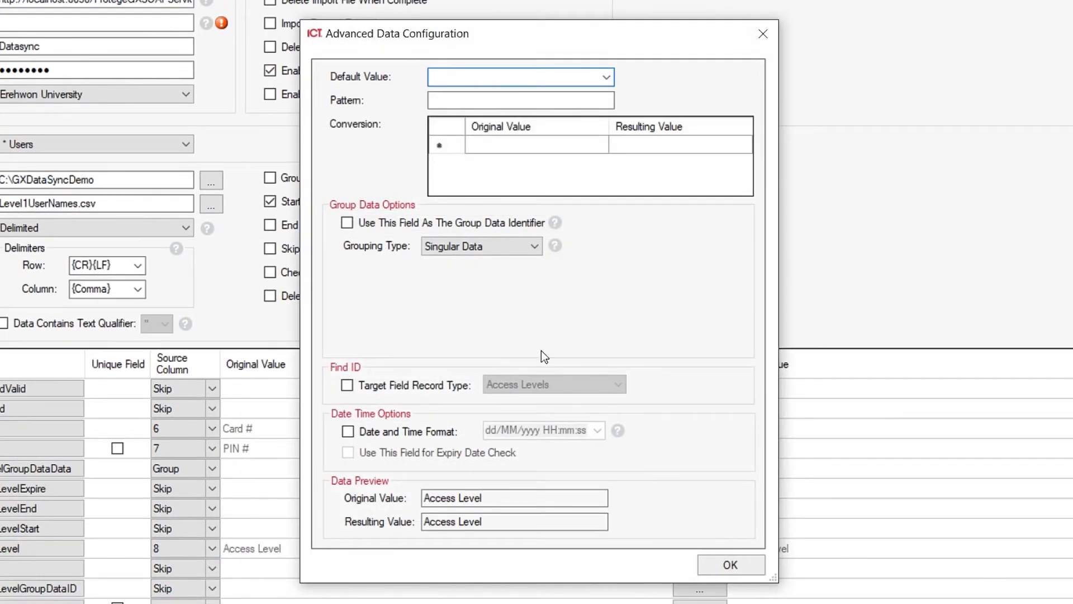
Step: Tick Group Data Identifier and Target Field Record Type Access Levels, then confirm
left_click(347, 222)
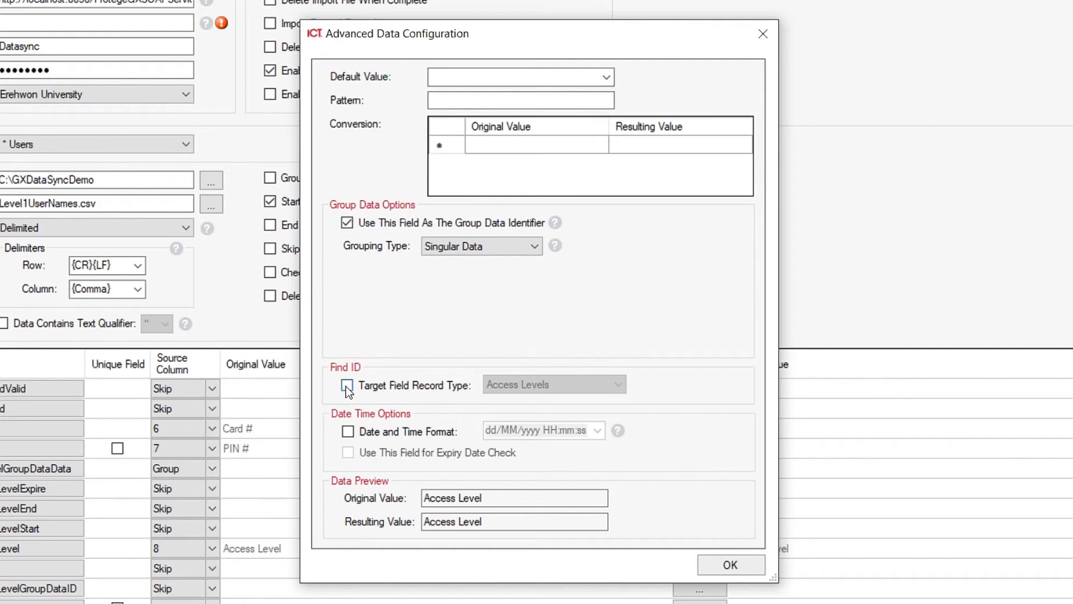
left_click(347, 386)
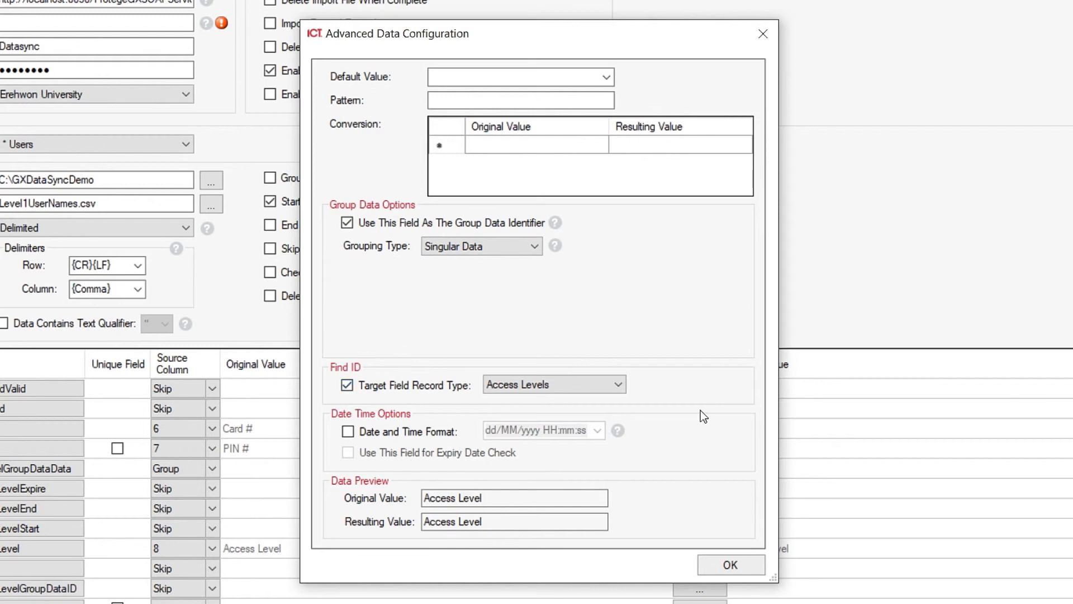
mouse_move(721, 561)
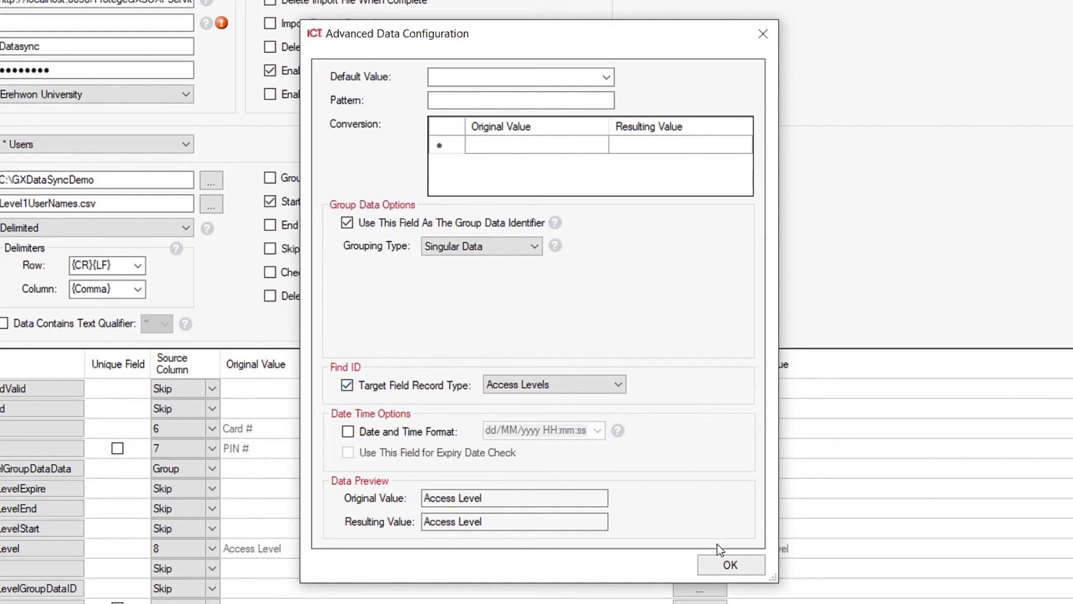
left_click(728, 565)
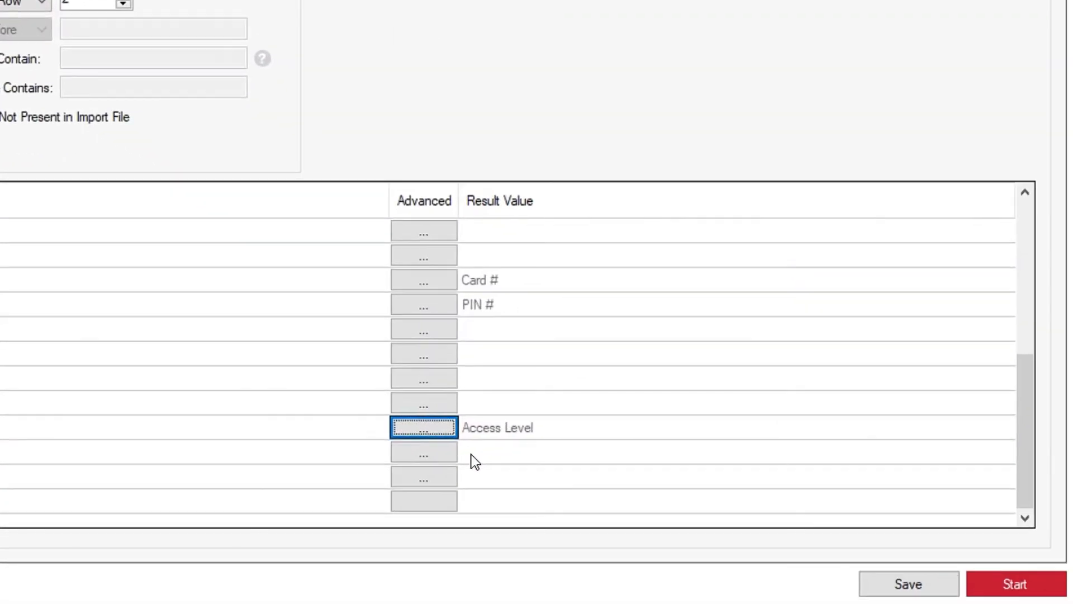
mouse_move(909, 584)
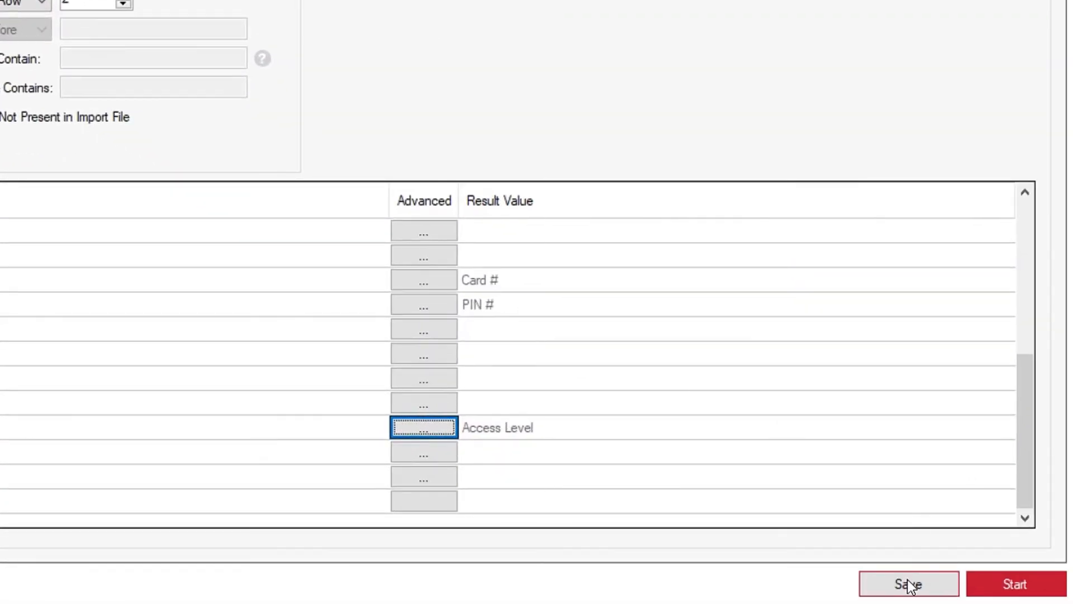
Step: Save the Users import configuration and start the data sync into Protege GX
left_click(908, 600)
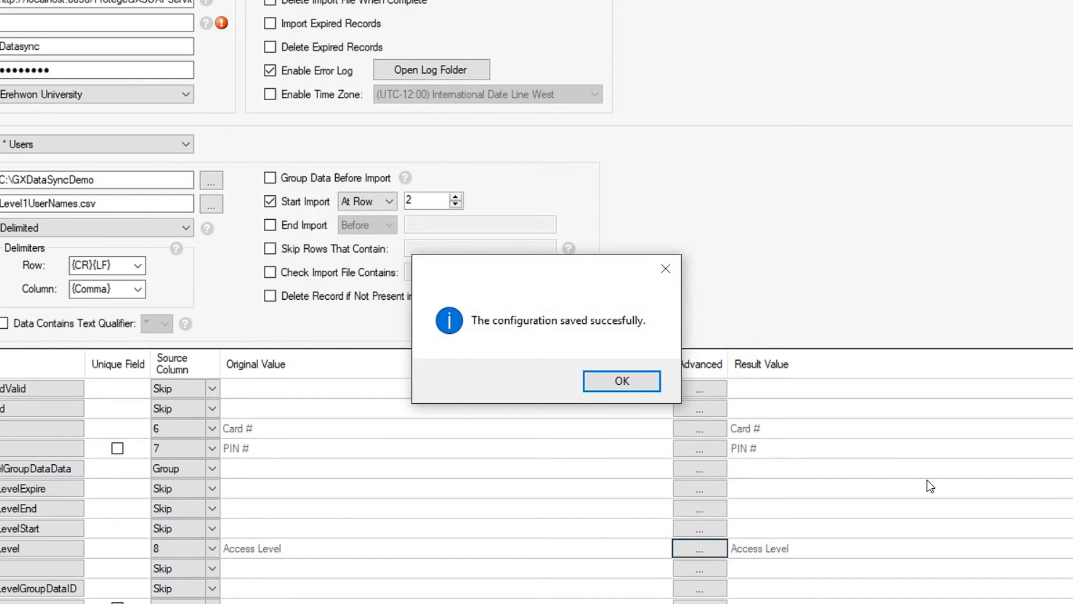
left_click(621, 380)
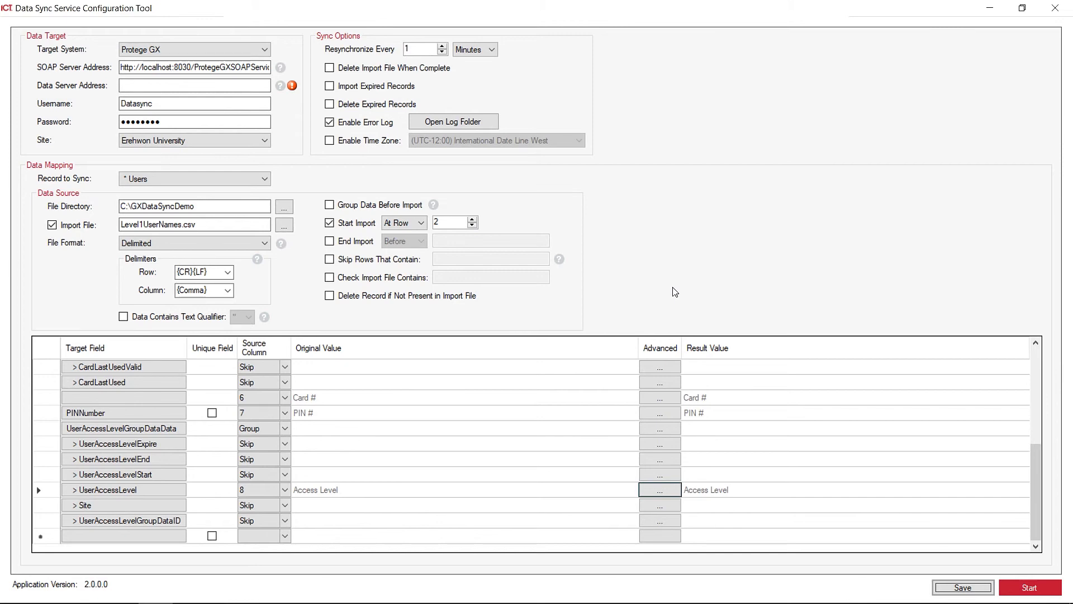
mouse_move(781, 372)
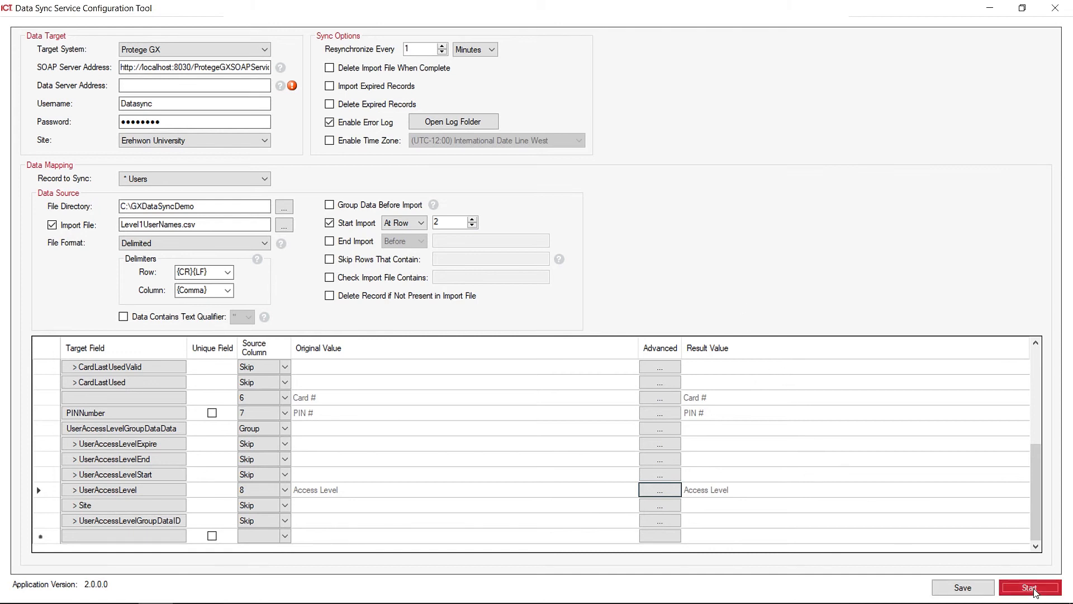
left_click(1031, 587)
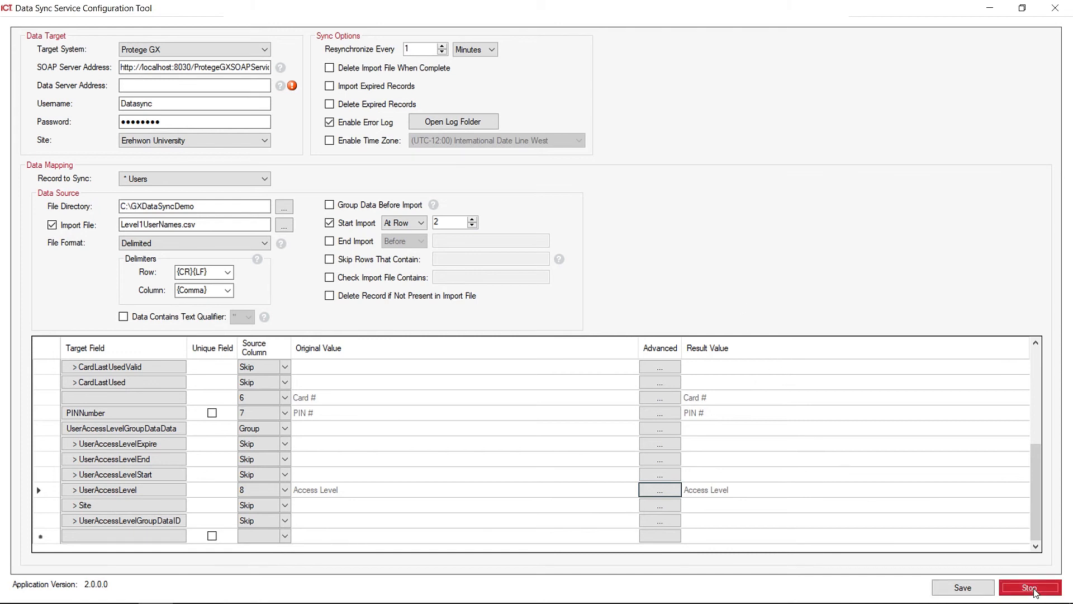
mouse_move(937, 304)
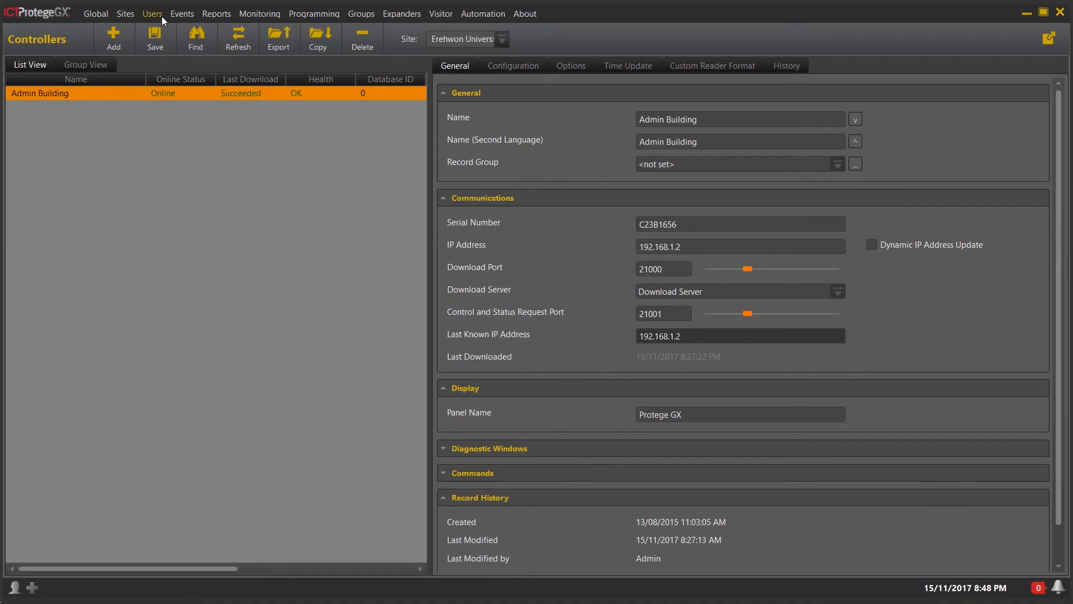
Step: Show the Users list in Protege GX with the imported users, PINs and card numbers
left_click(152, 15)
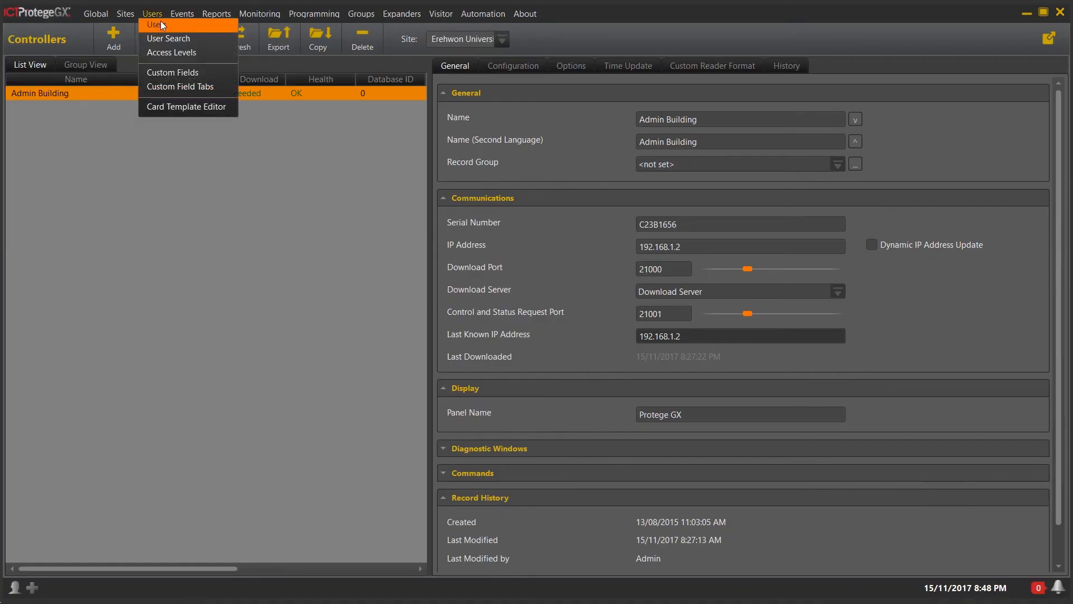
left_click(152, 14)
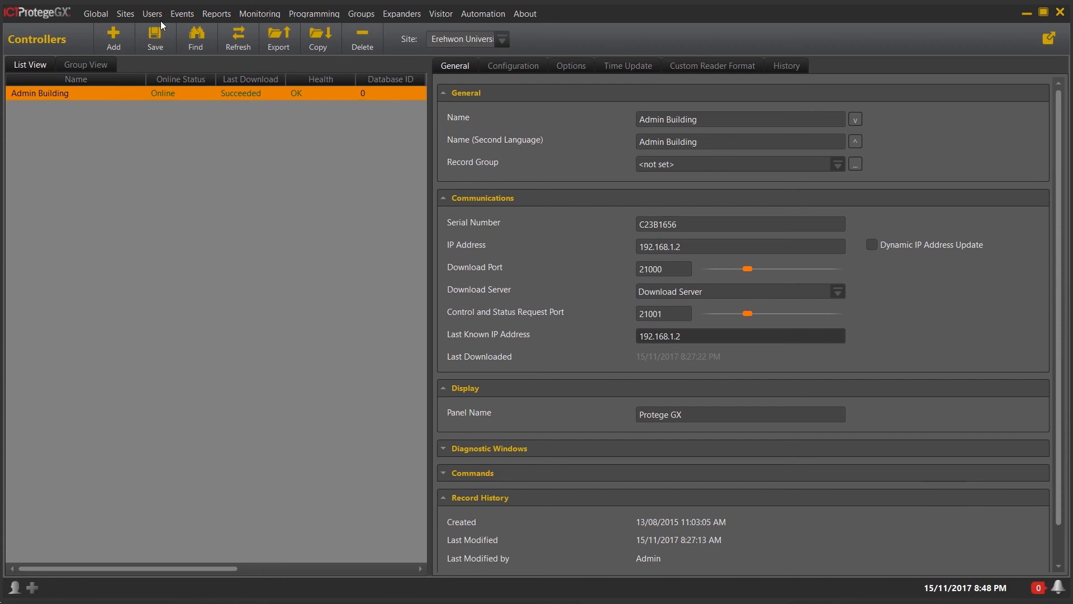
left_click(152, 14)
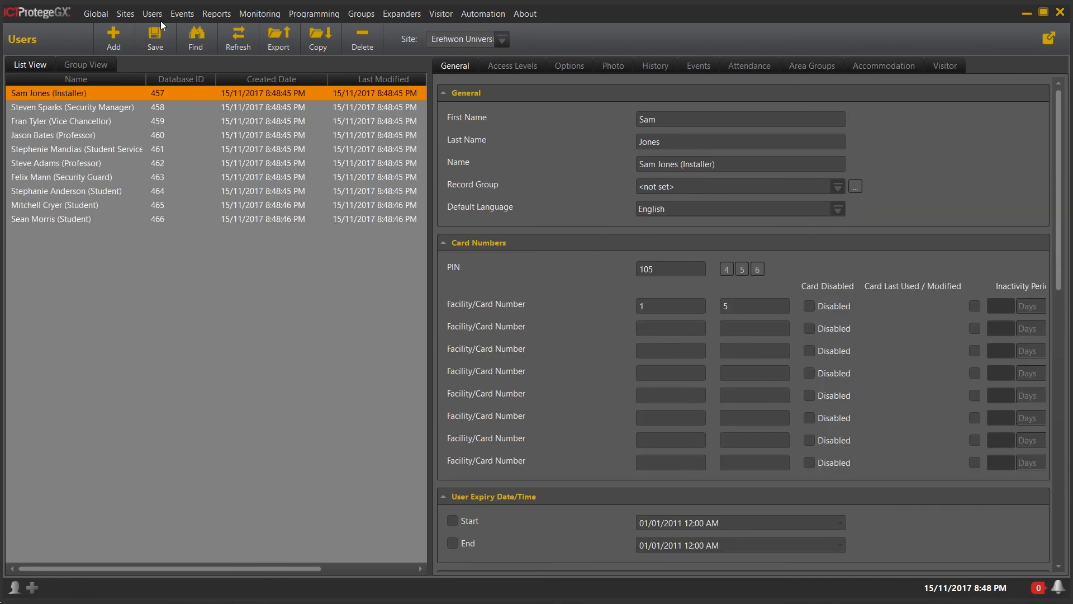